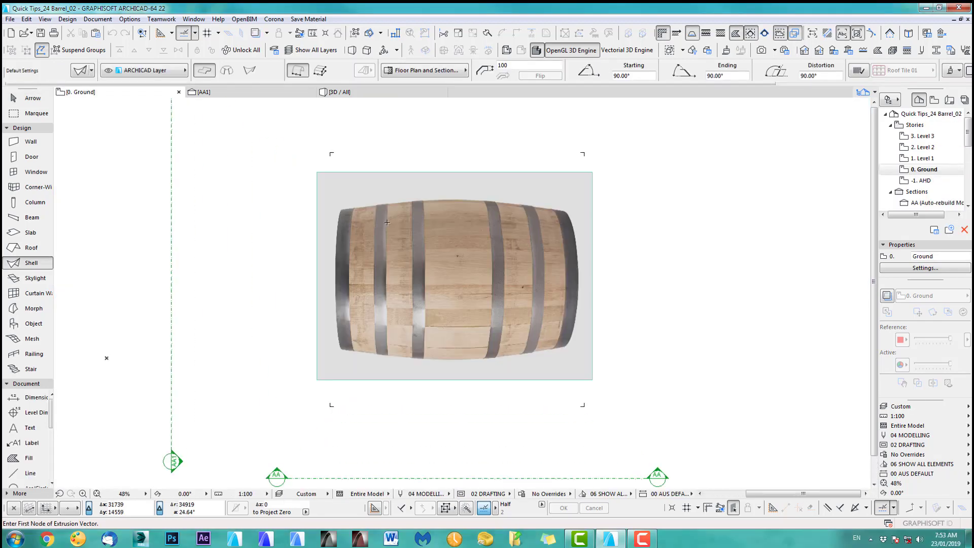
Select the slab under the barrel, then review and accept the default Shell settings
click(454, 273)
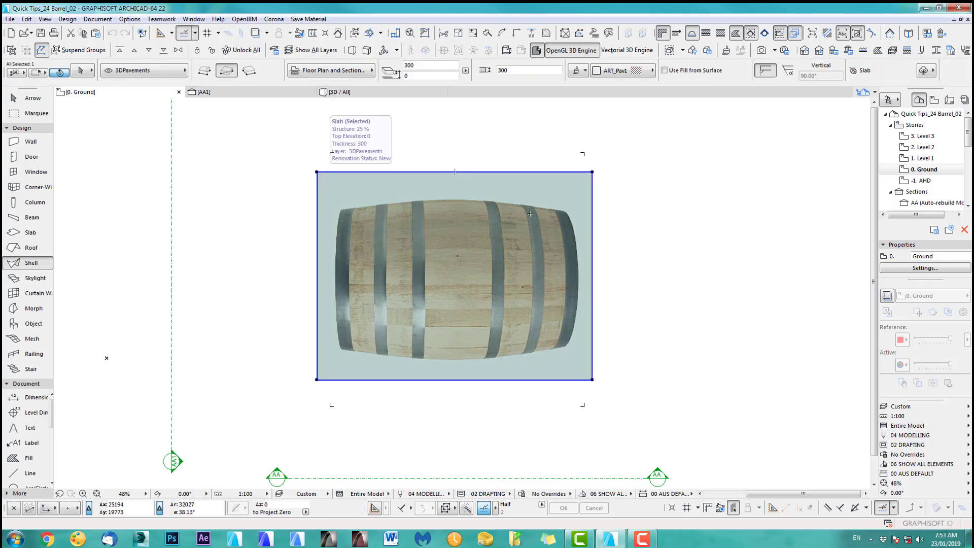
click(30, 262)
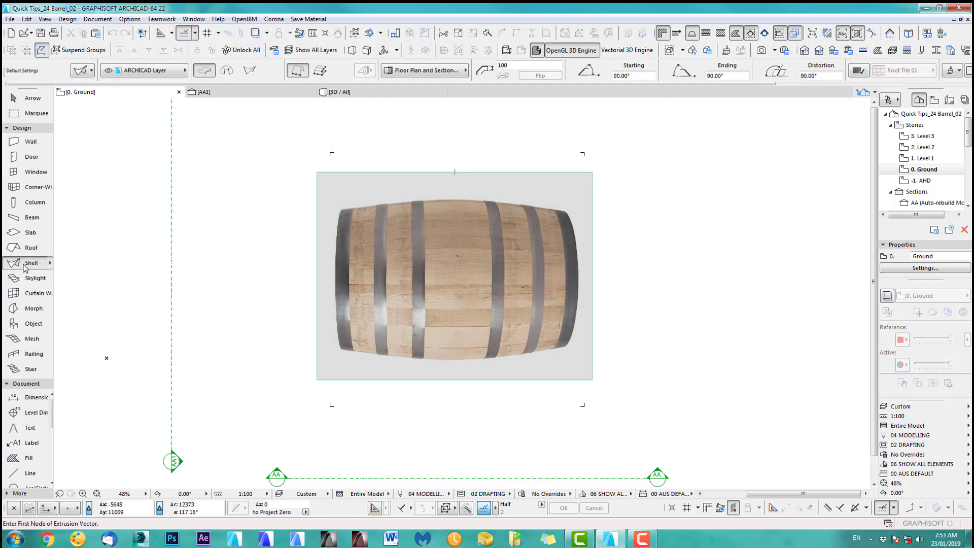
double_click(31, 262)
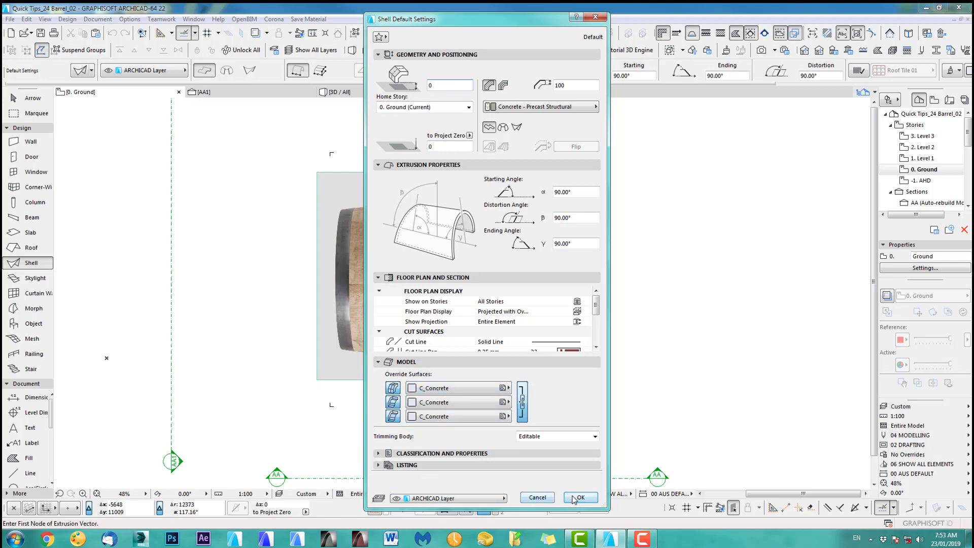
click(578, 497)
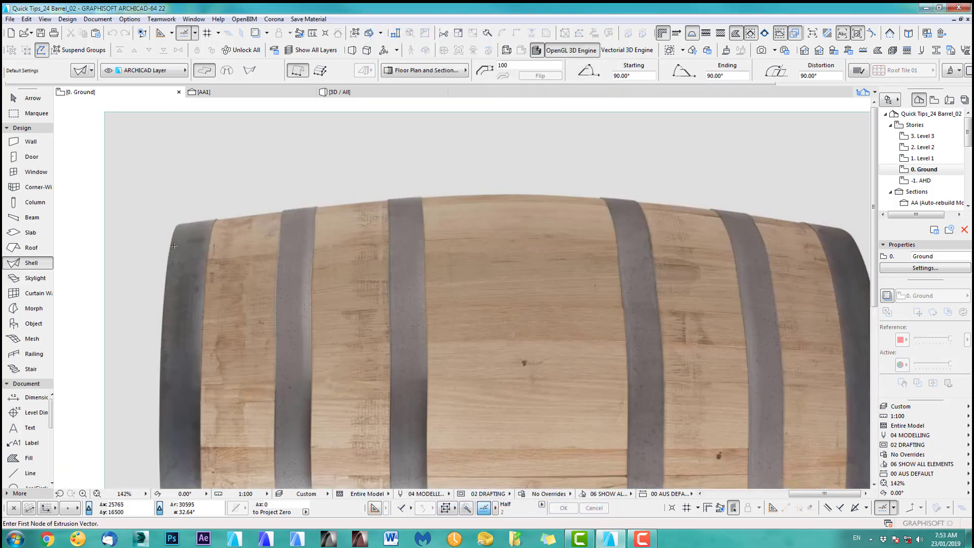
Trace the shell profile with Revolved geometry and Detailed method, from the barrel's left edge along its top
click(226, 69)
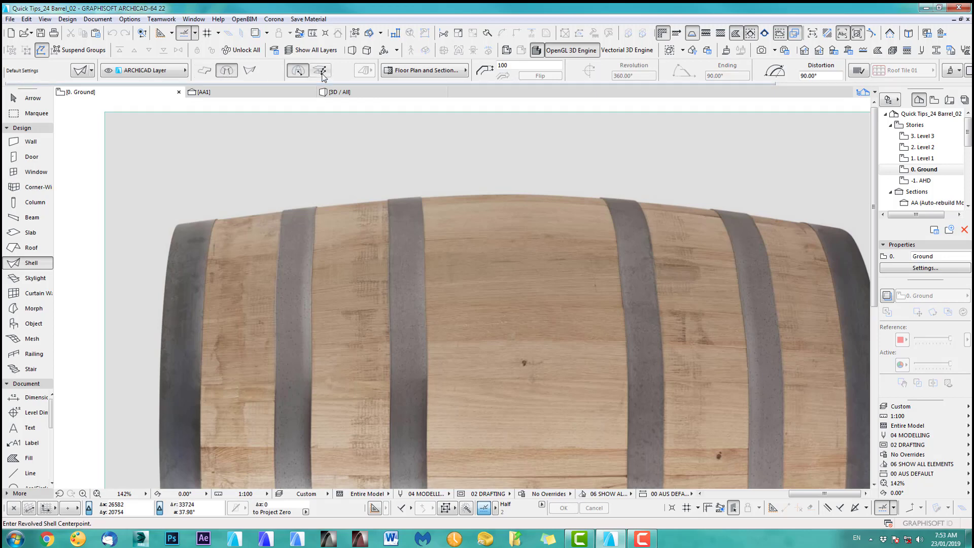
mouse_move(322, 70)
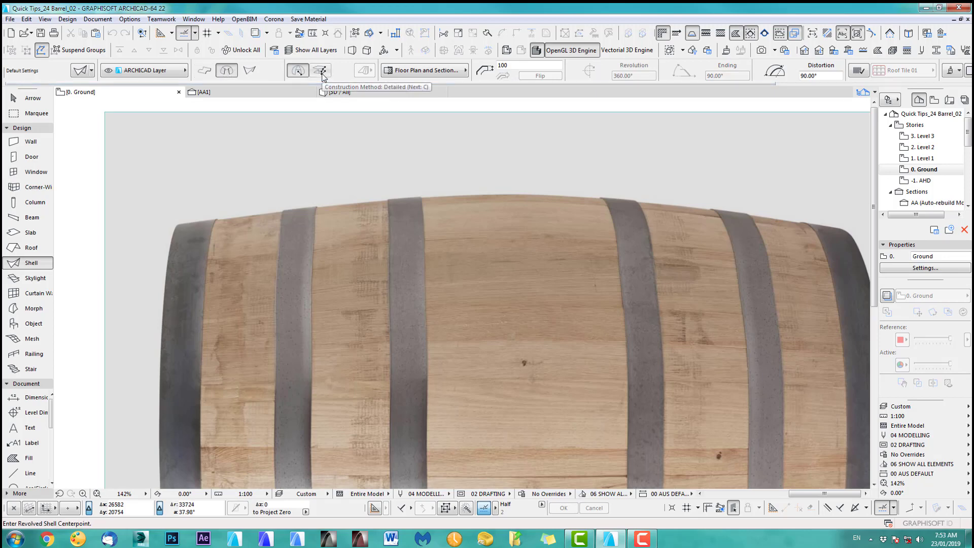
click(321, 69)
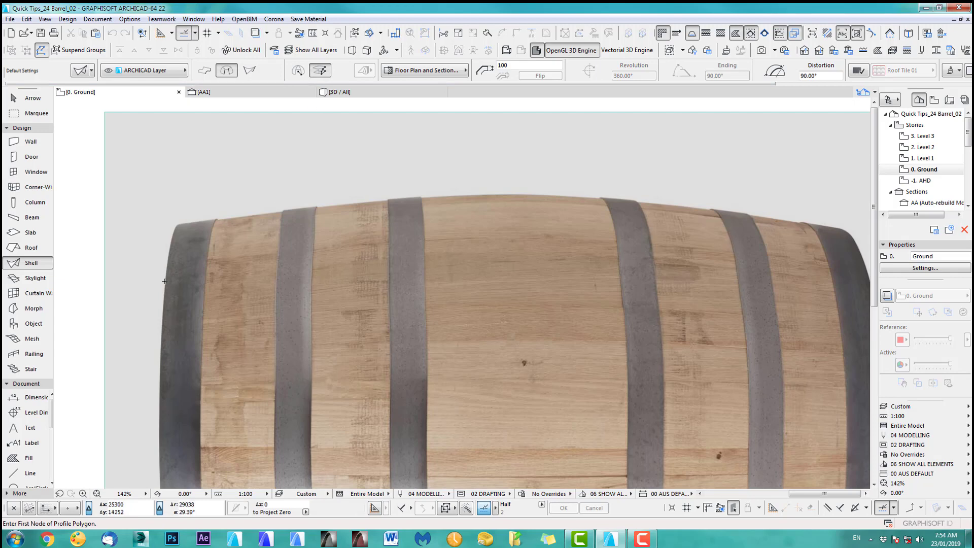
mouse_move(192, 282)
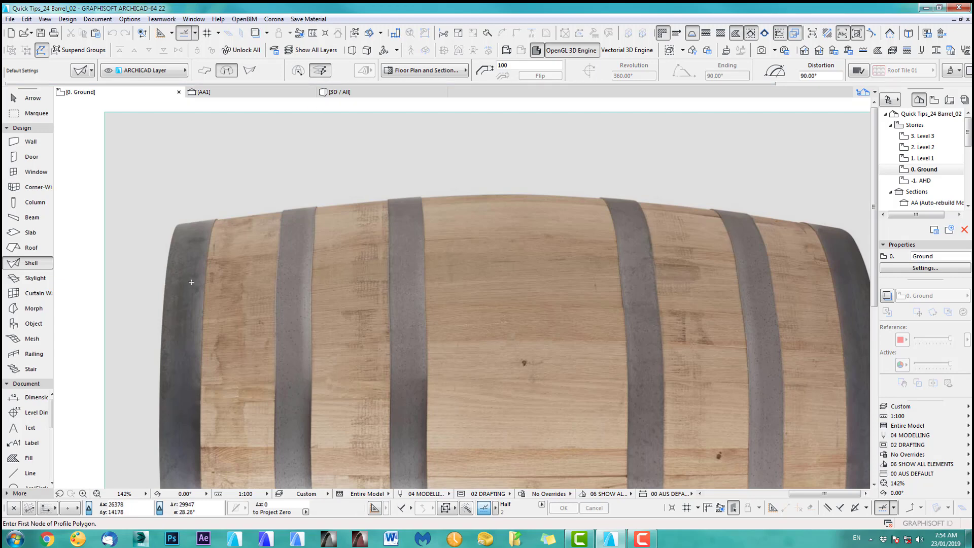
click(191, 274)
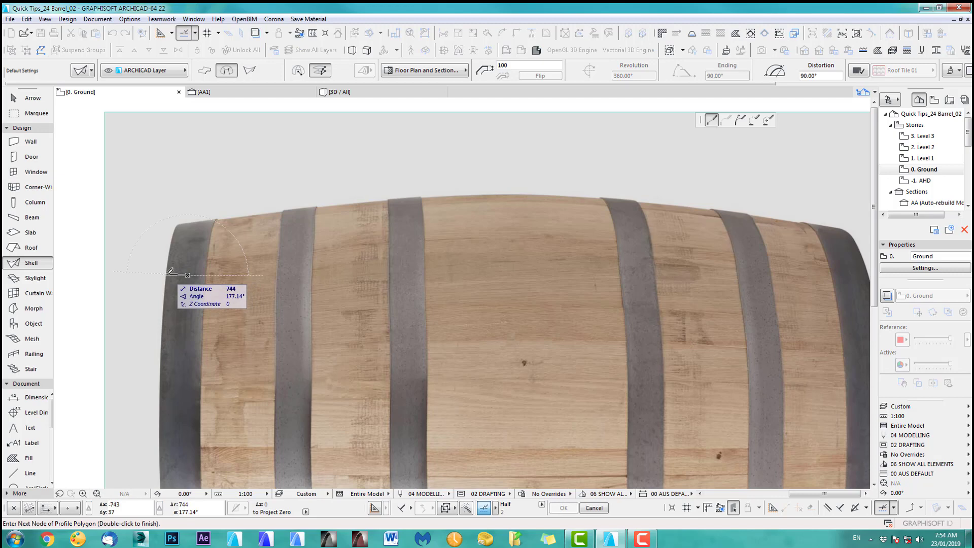
mouse_move(166, 275)
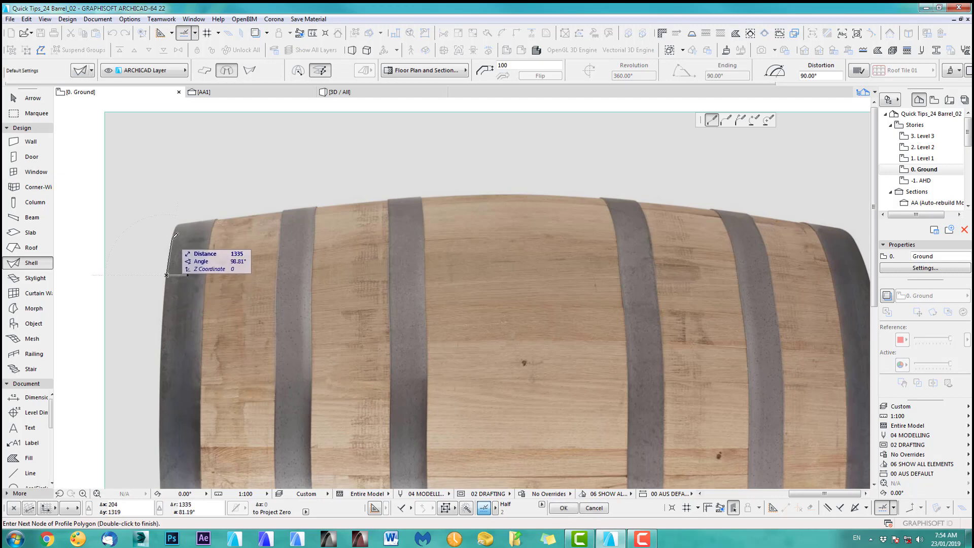
mouse_move(420, 191)
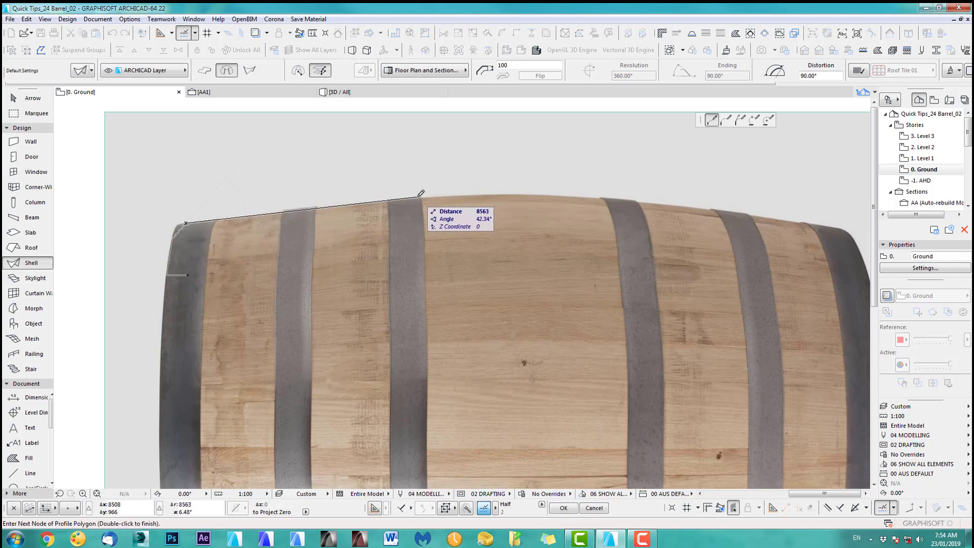
click(407, 199)
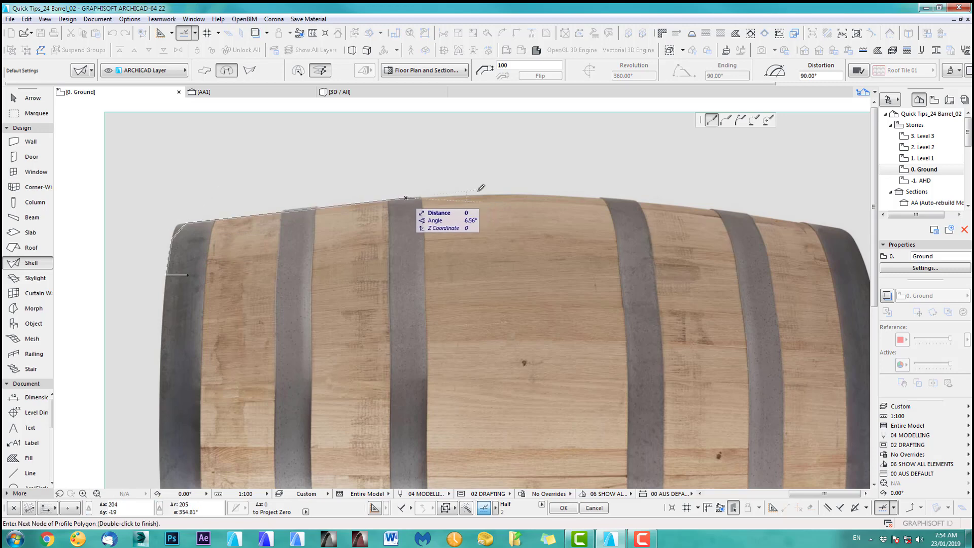
mouse_move(625, 196)
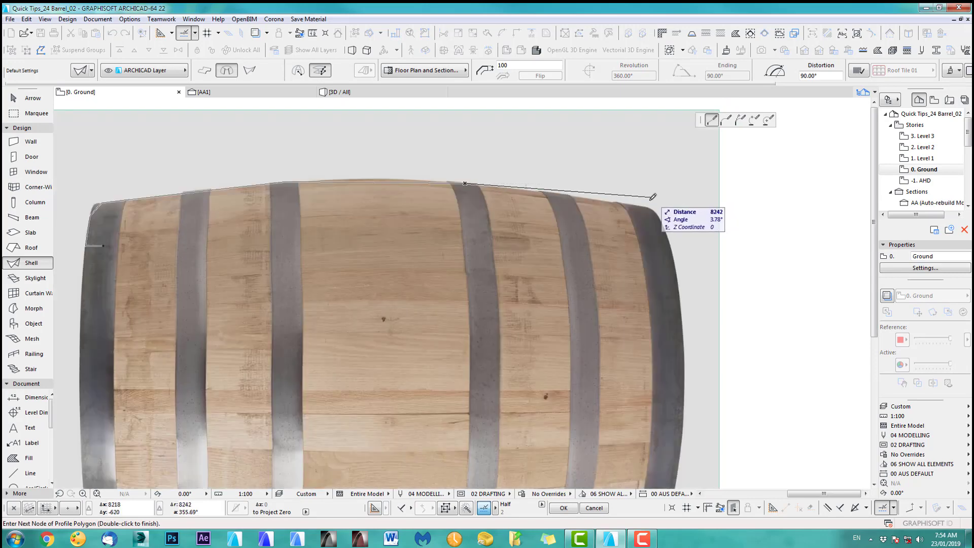
mouse_move(646, 203)
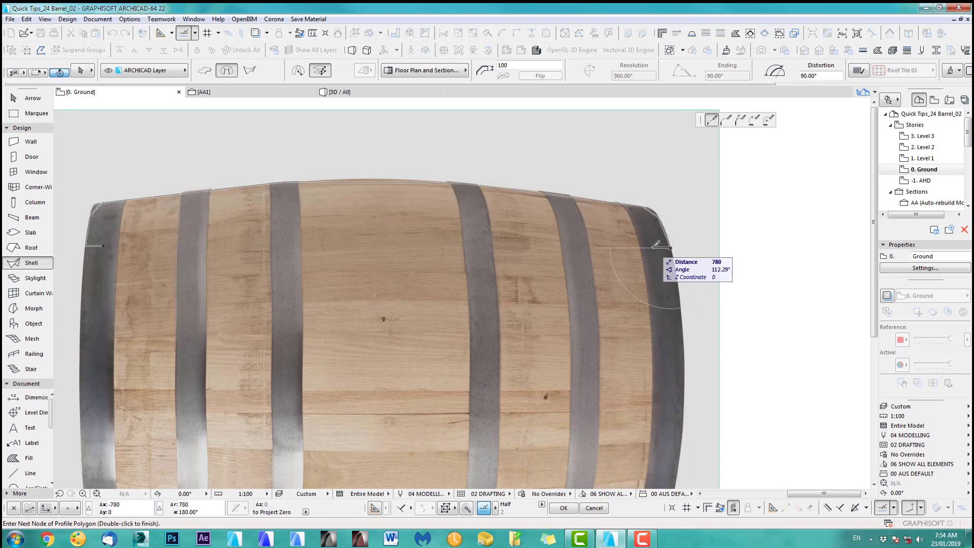
mouse_move(651, 223)
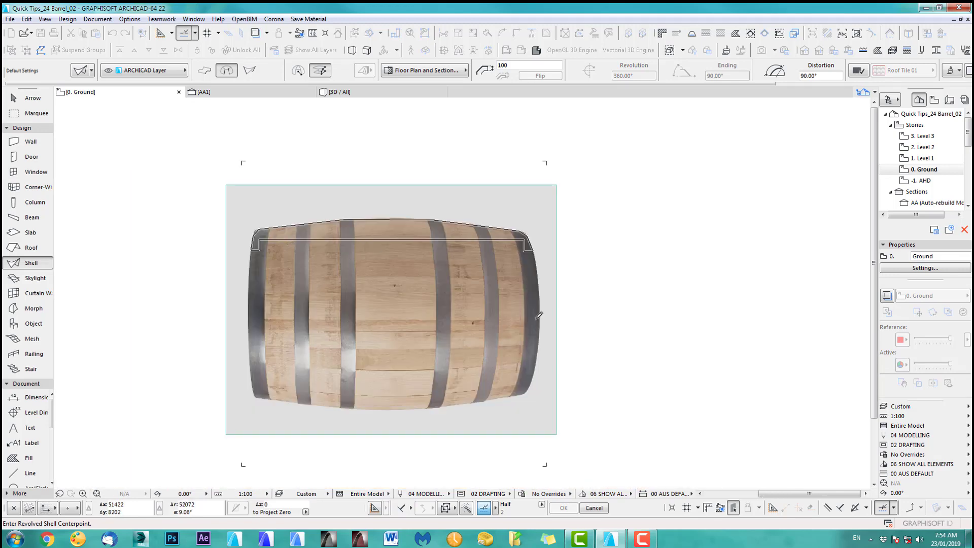
mouse_move(249, 309)
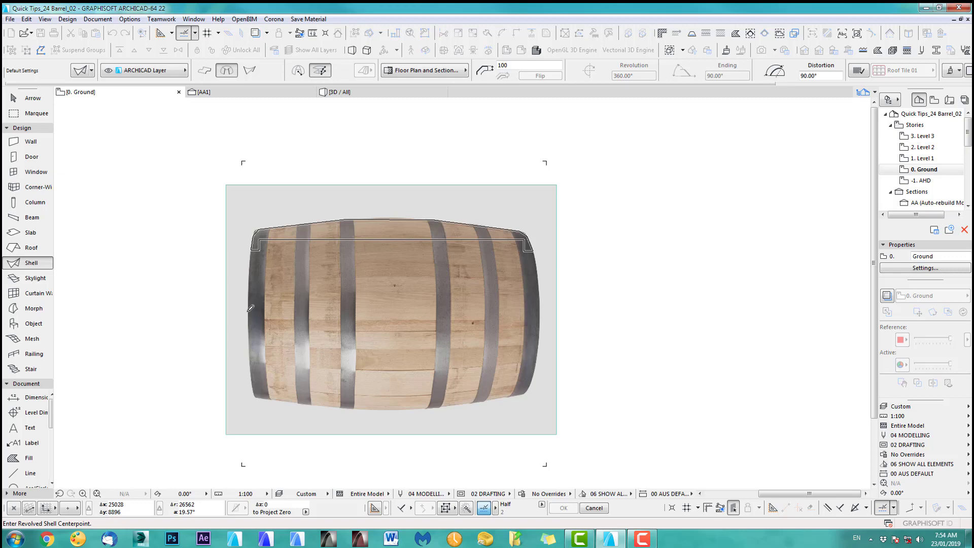
Set the revolution axis through the barrel's middle and revolve the profile 360 degrees
click(527, 311)
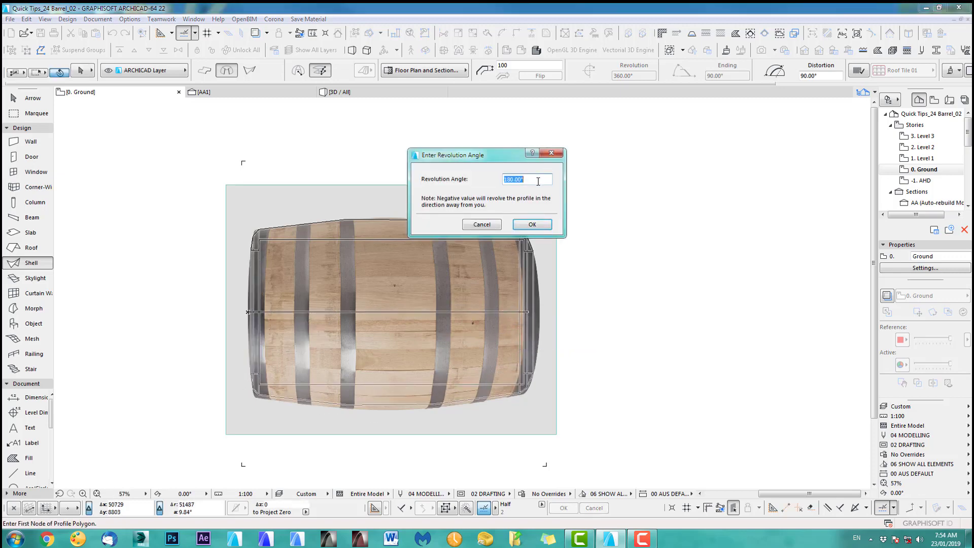
text(360)
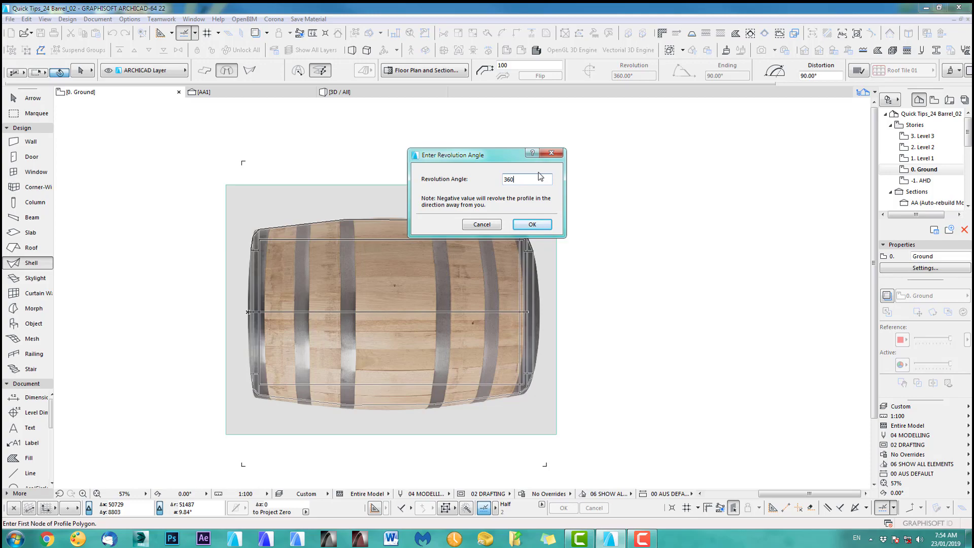
click(531, 224)
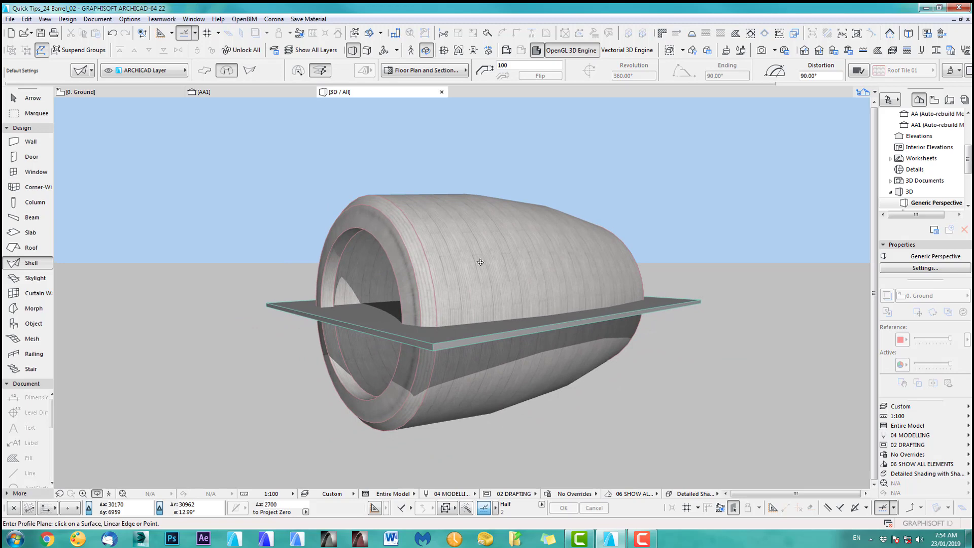
click(32, 97)
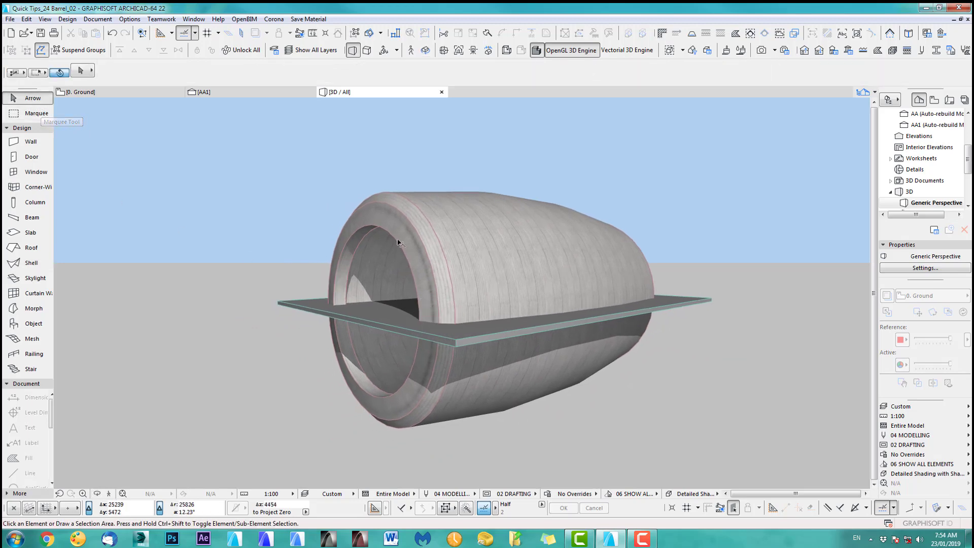
click(397, 242)
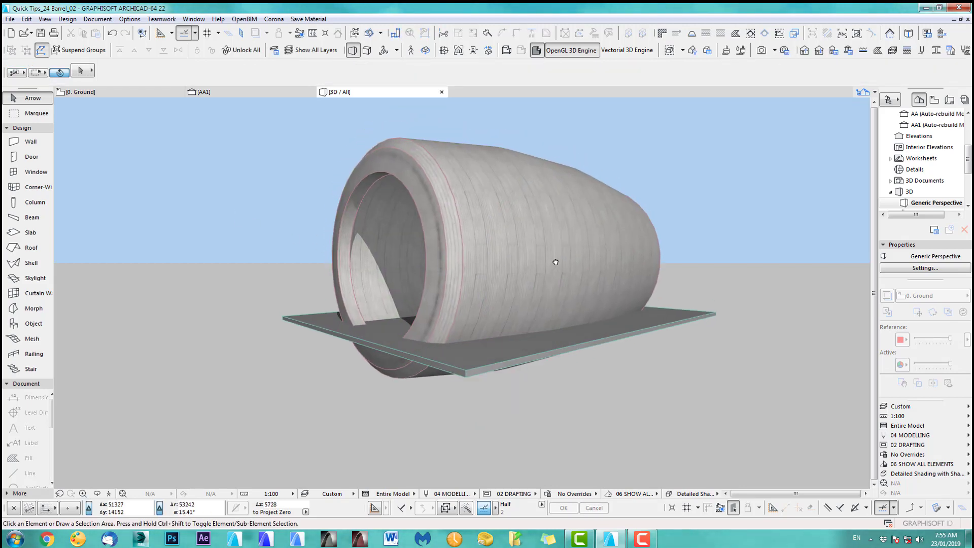
click(93, 92)
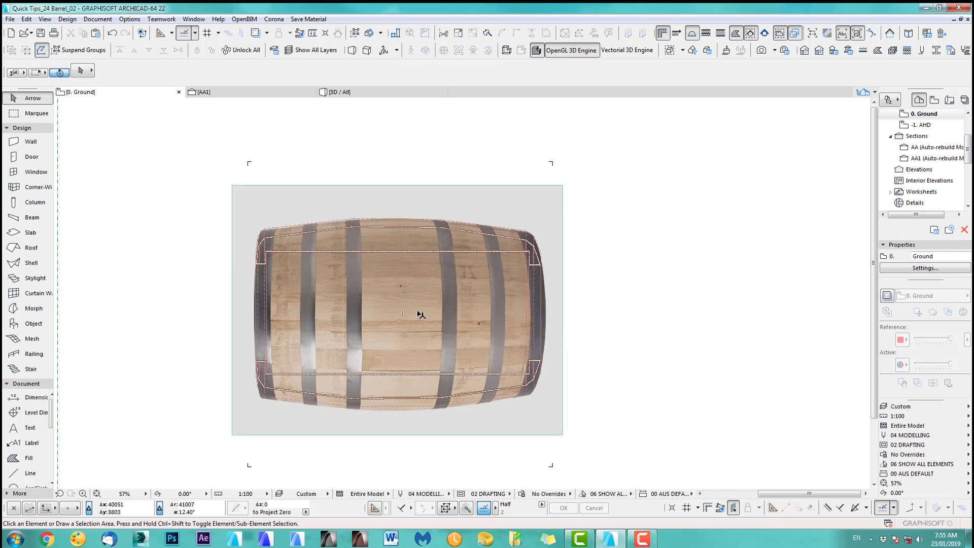
click(339, 92)
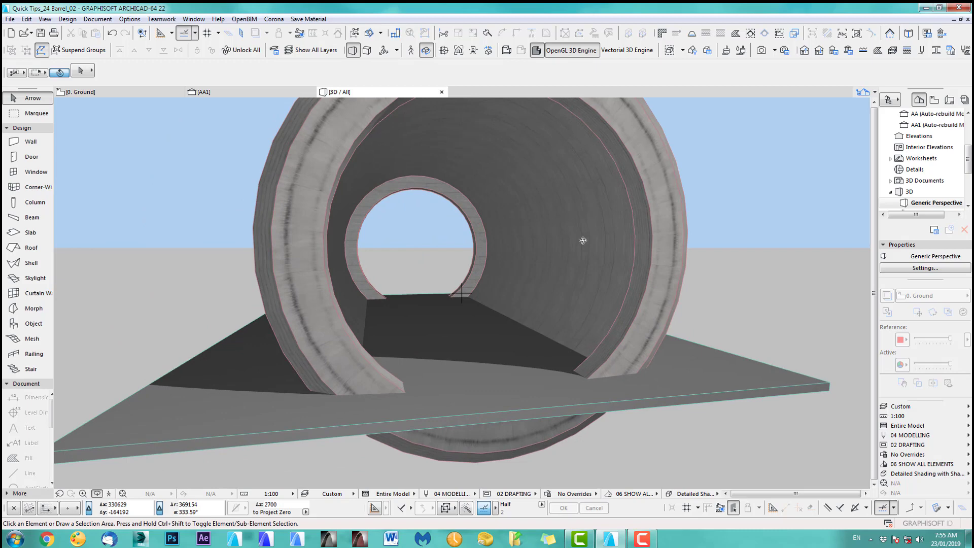
click(80, 91)
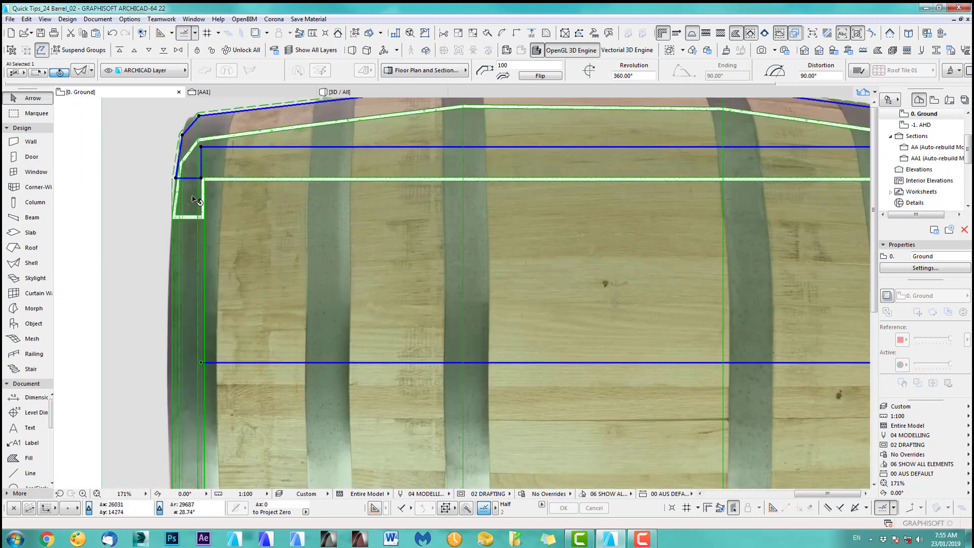
mouse_move(249, 189)
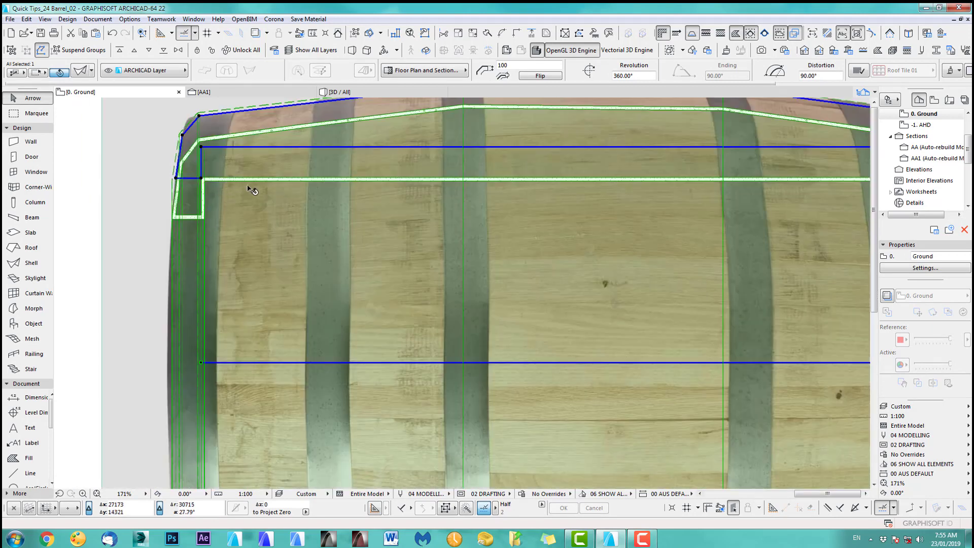
mouse_move(323, 151)
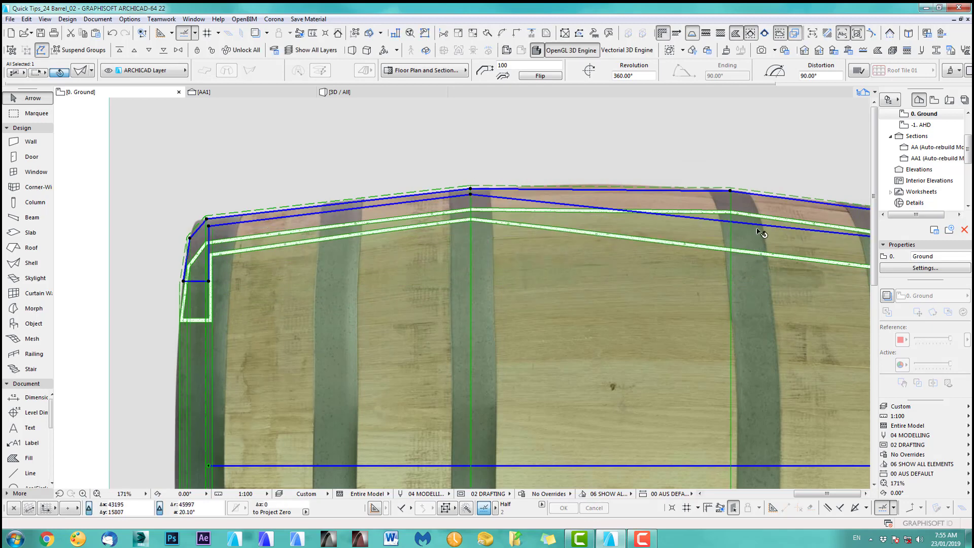
Place a shell outline node on the barrel's curved top edge
click(733, 194)
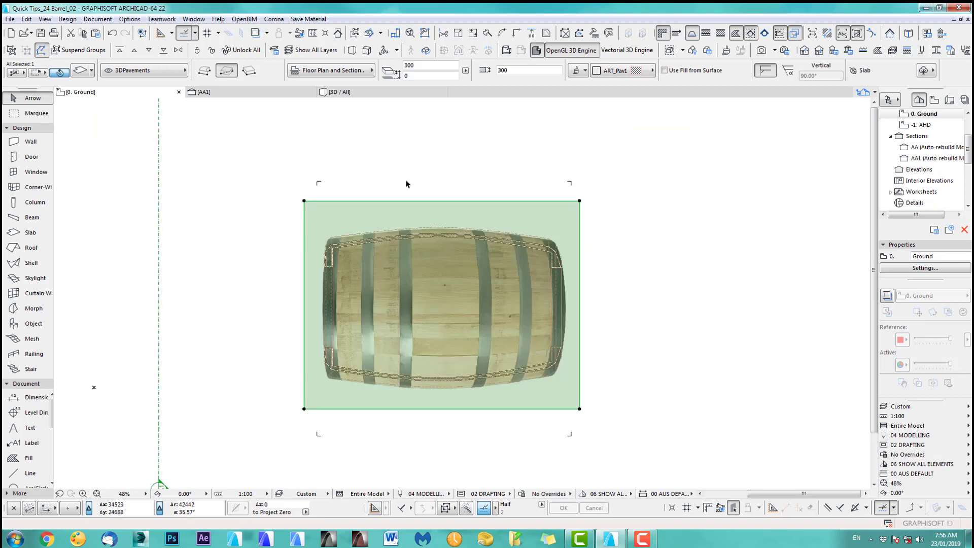
After checking story levels, multiply the slab upward: Increment, 3 copies, 2700 displacement
click(834, 51)
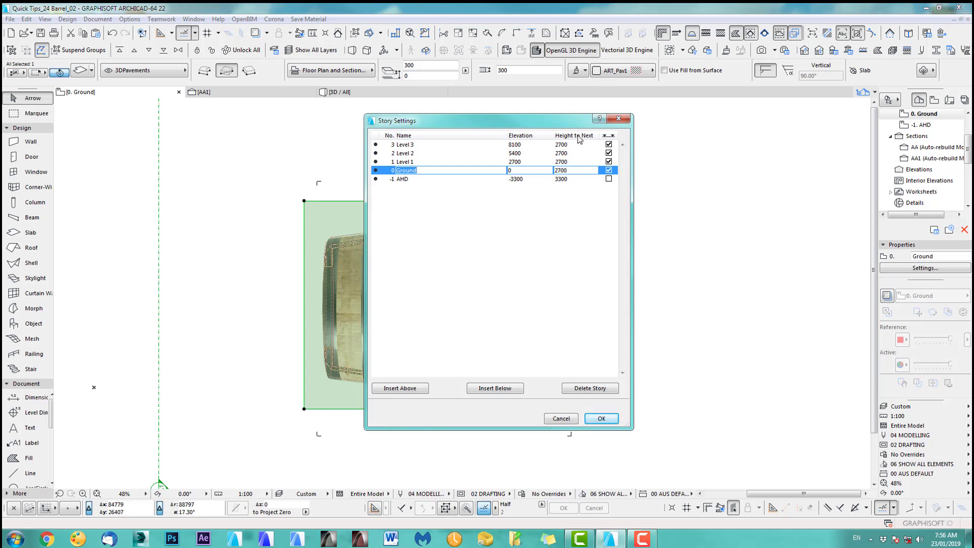
click(600, 418)
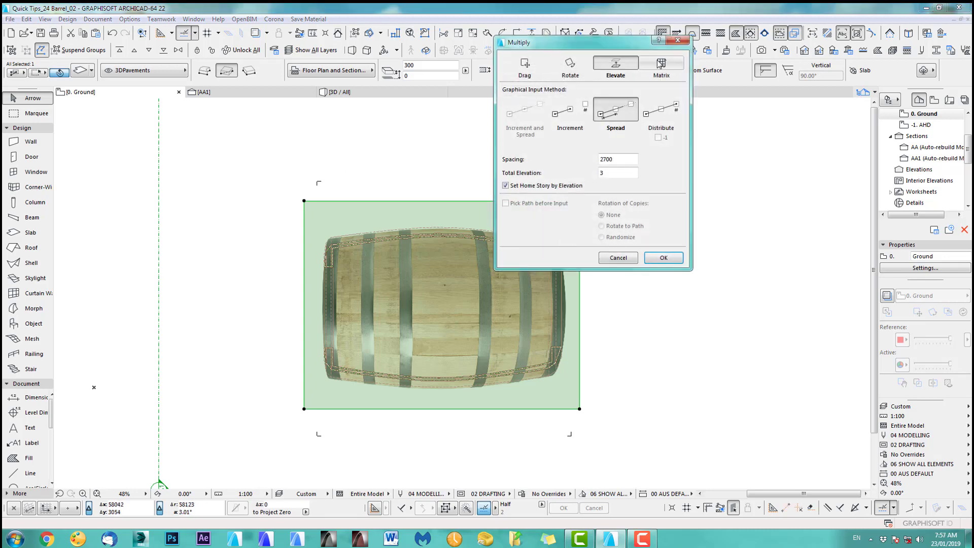
click(569, 110)
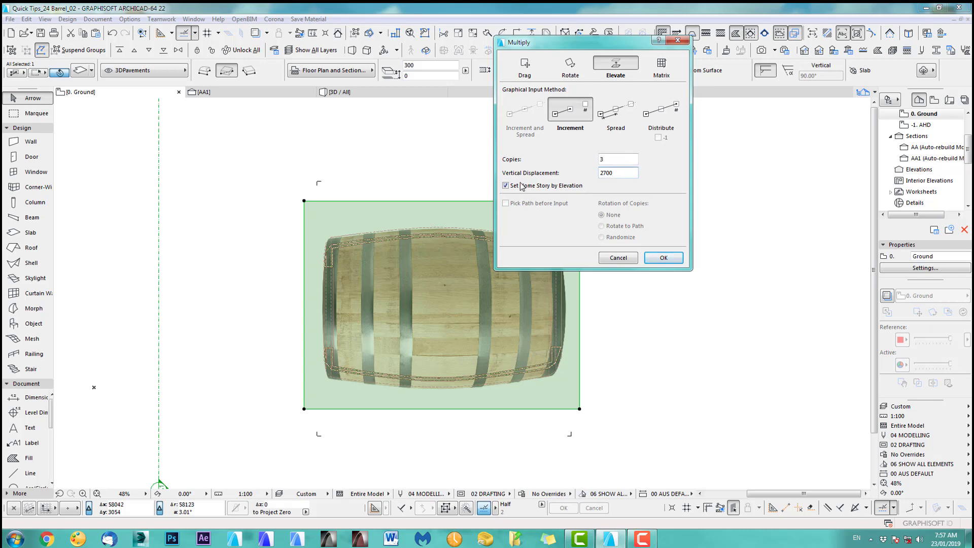
click(663, 257)
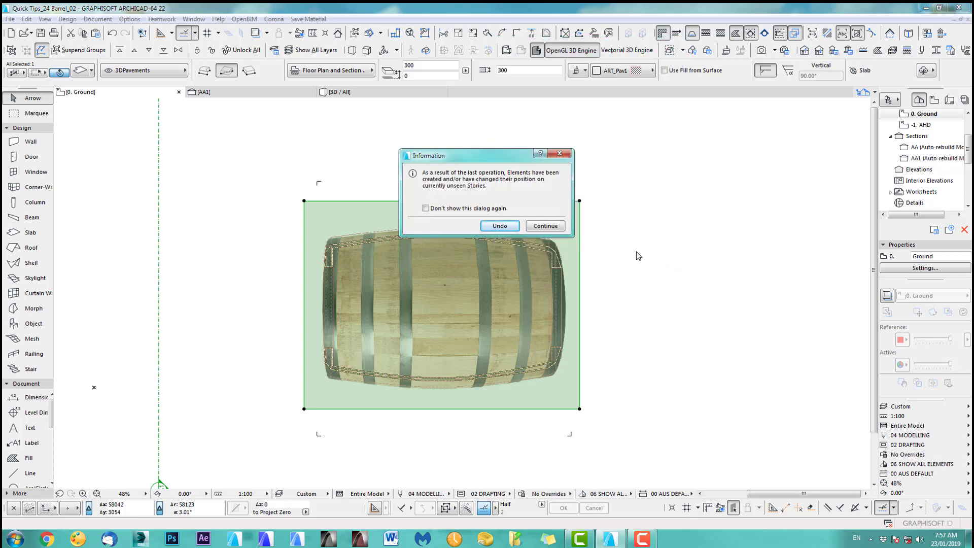
click(545, 225)
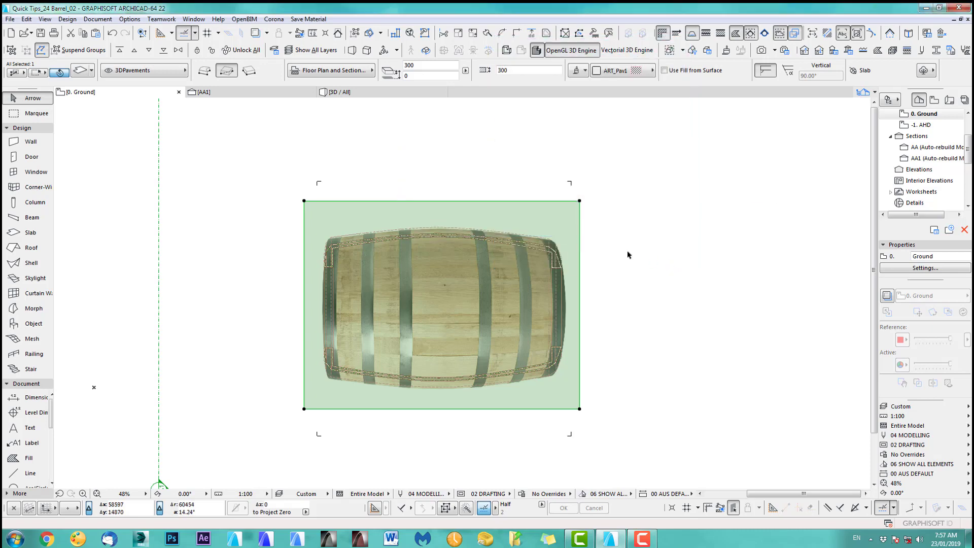
click(338, 91)
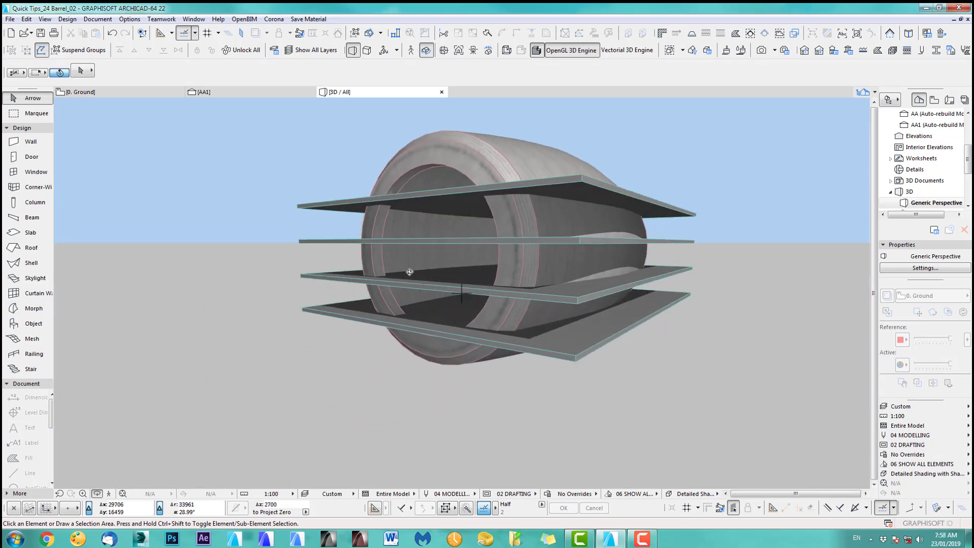
Go from the 3D view of stacked slabs back to the Level 1 floor plan
click(75, 91)
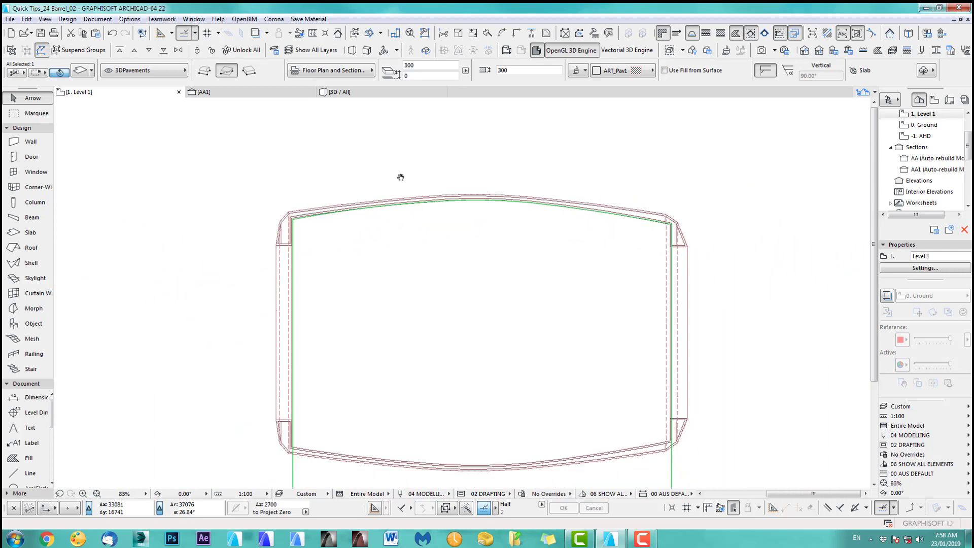
View a marquee strip of all stories in 3D, then return to the Level 1 plan
click(338, 92)
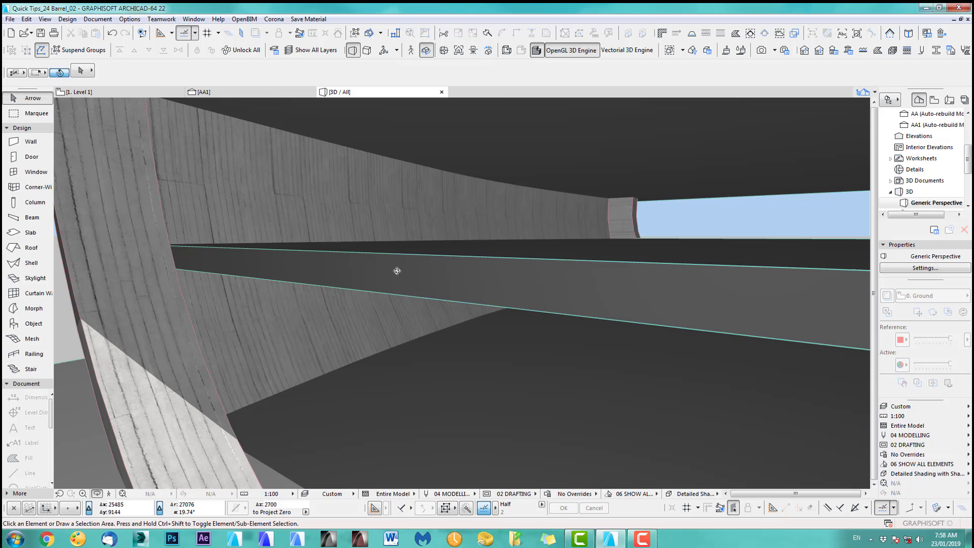
click(77, 91)
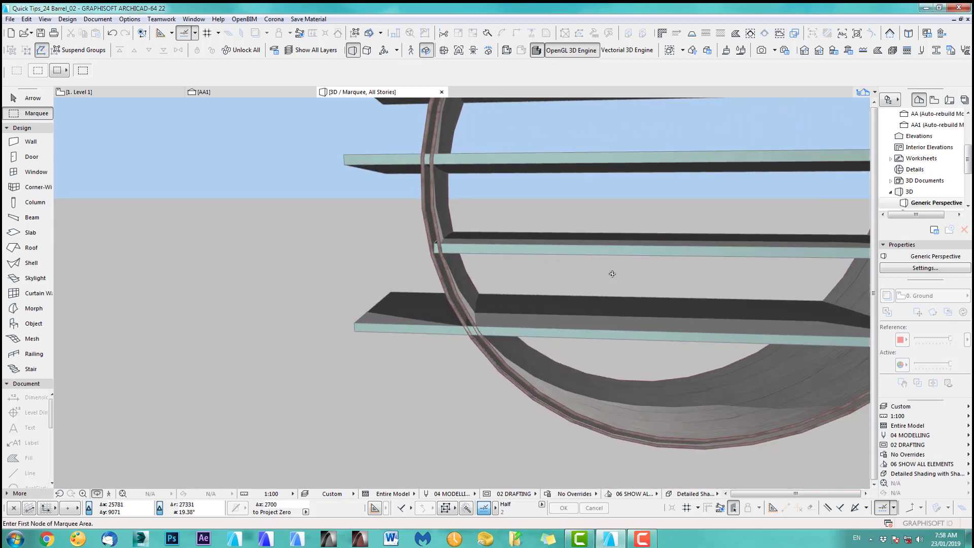
click(78, 92)
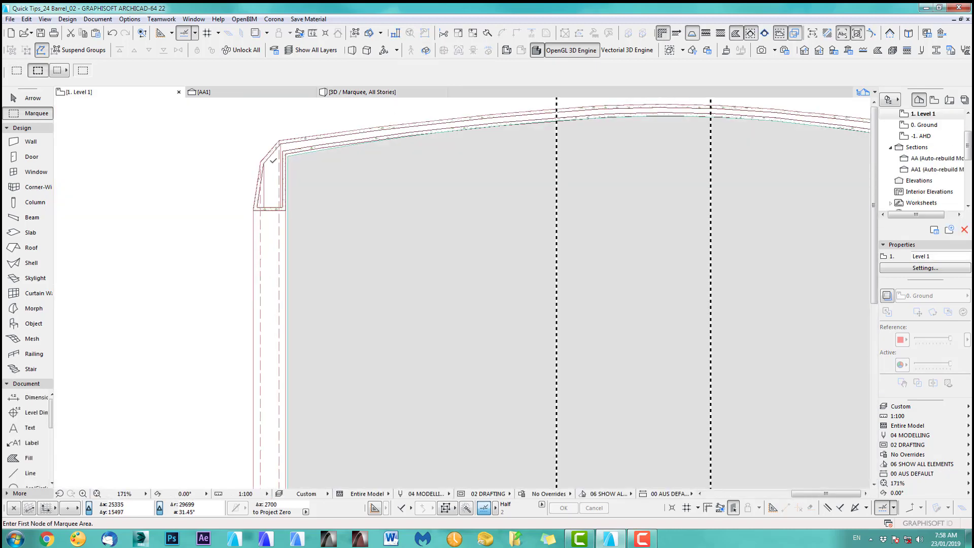
Set the Floor Plan Cut Plane to show 1 story above down to the current story
click(67, 18)
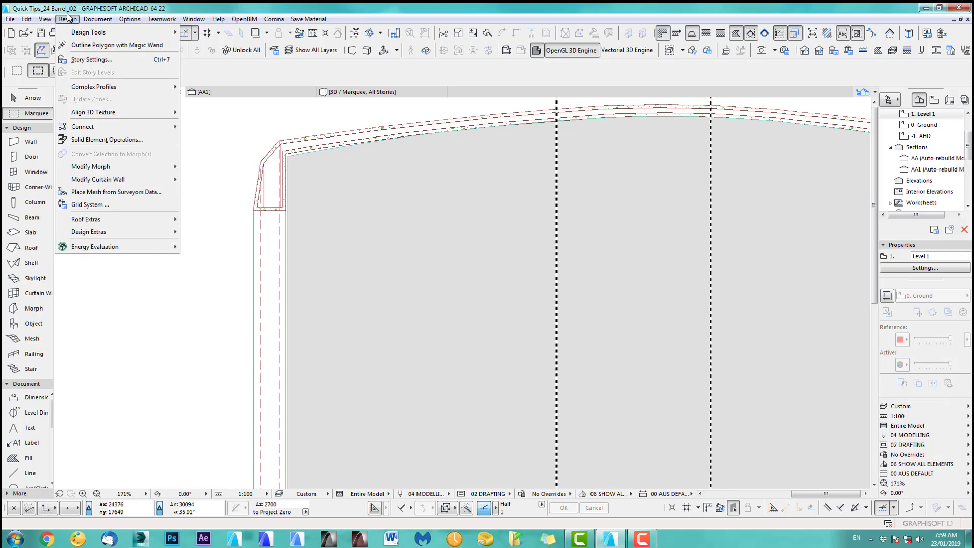
click(97, 18)
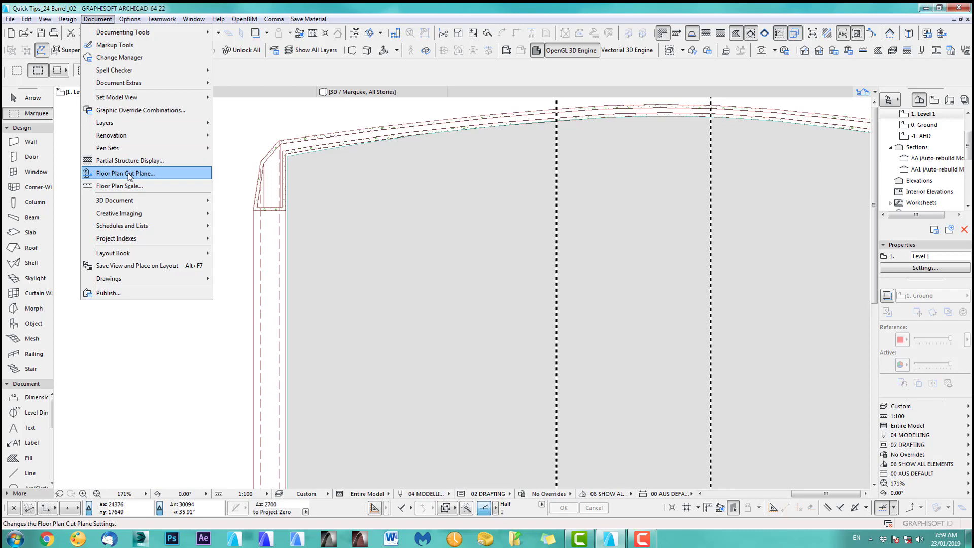
click(125, 172)
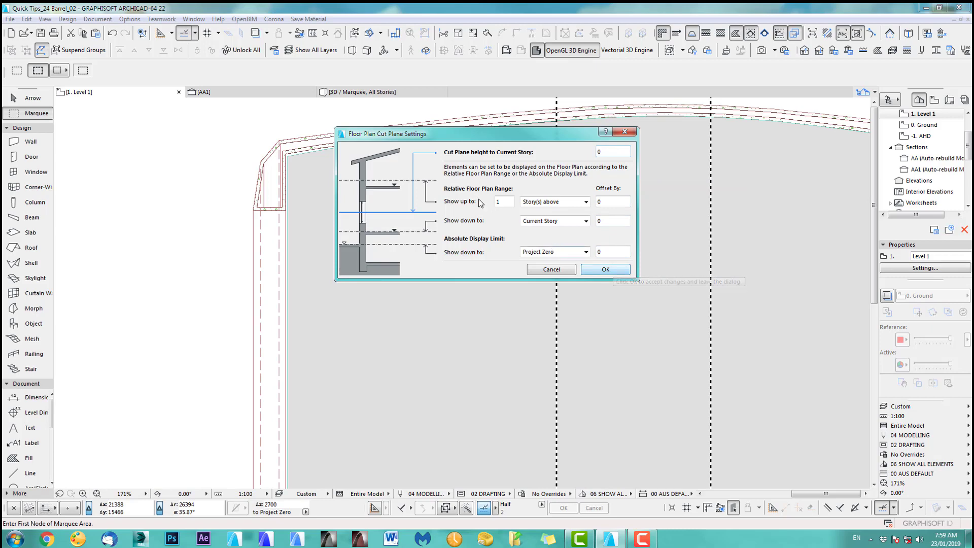
mouse_move(605, 268)
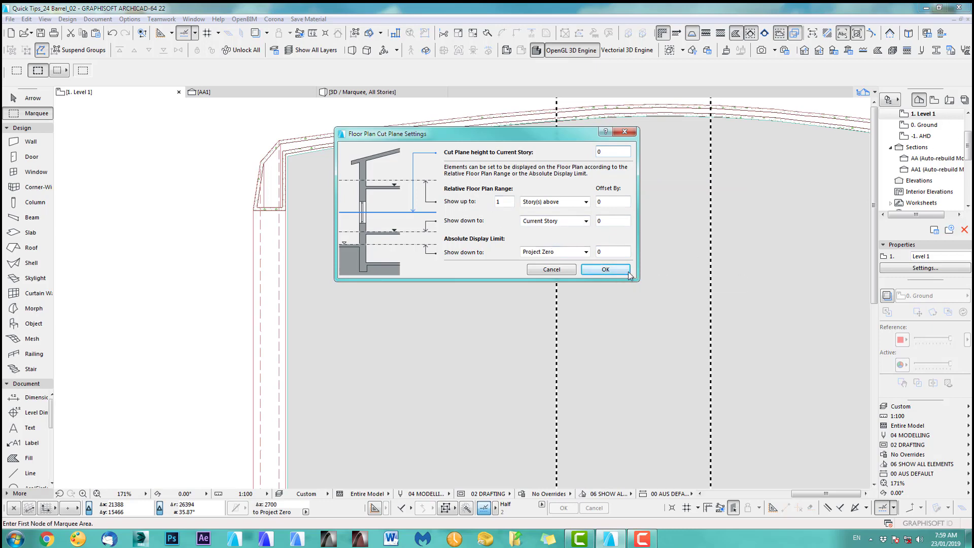
click(604, 269)
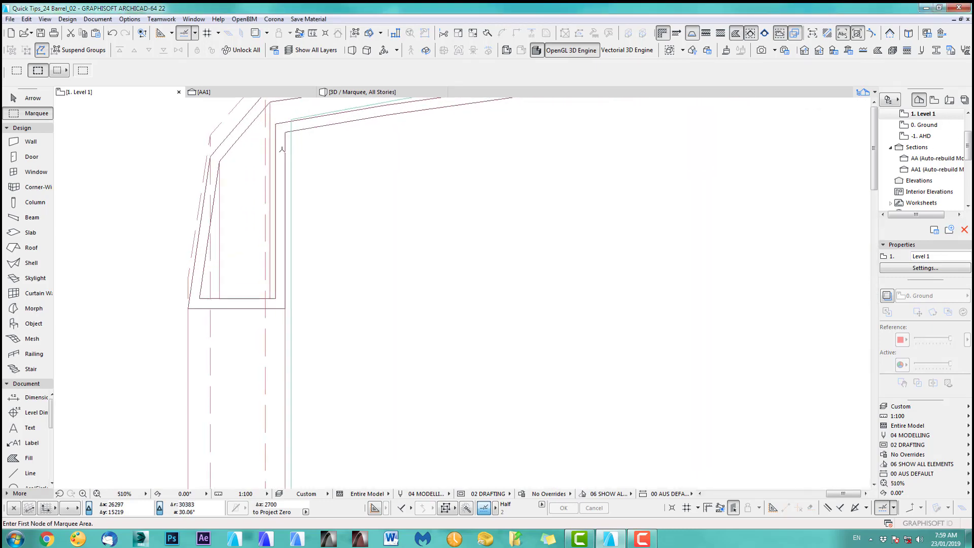
Curve the Level 1 slab's top edge to the shell corner, check 3D, return to plan
click(305, 152)
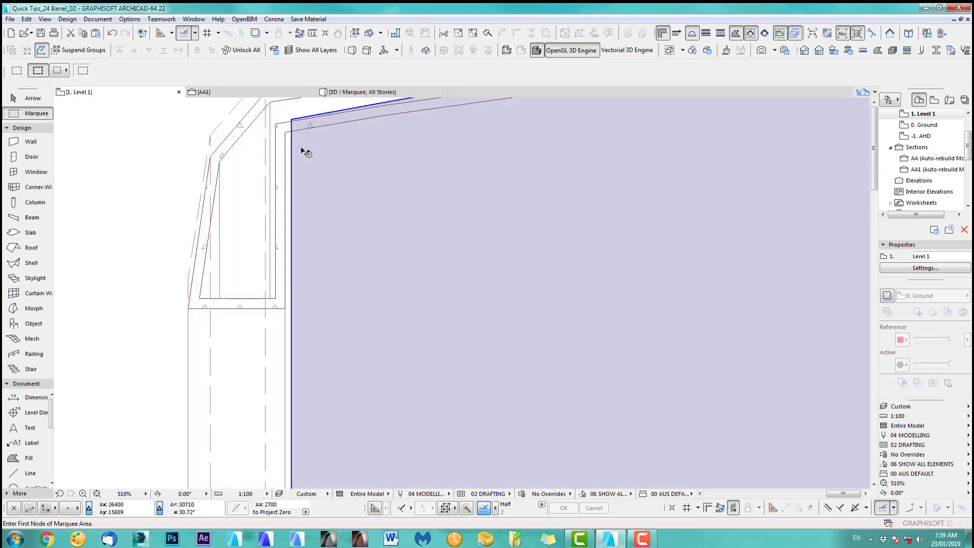
click(287, 123)
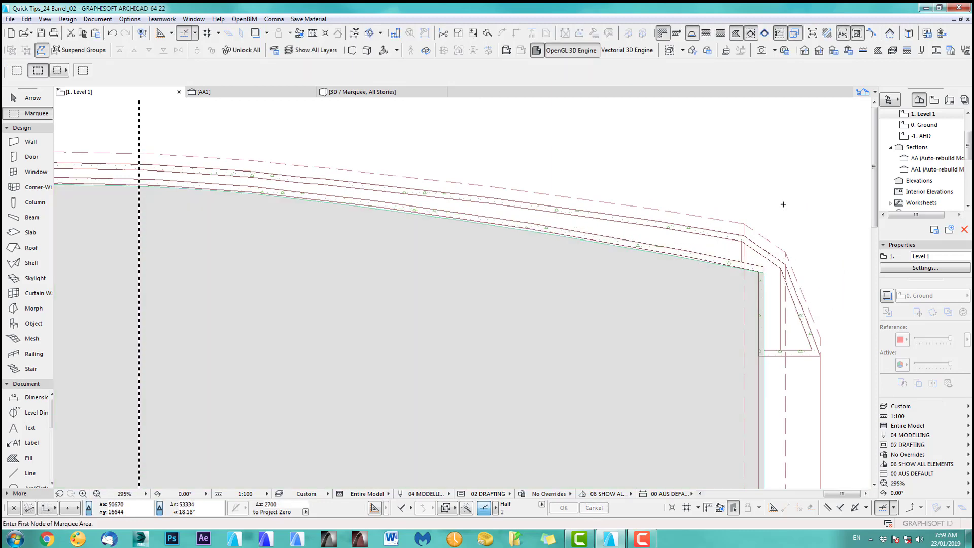
click(357, 92)
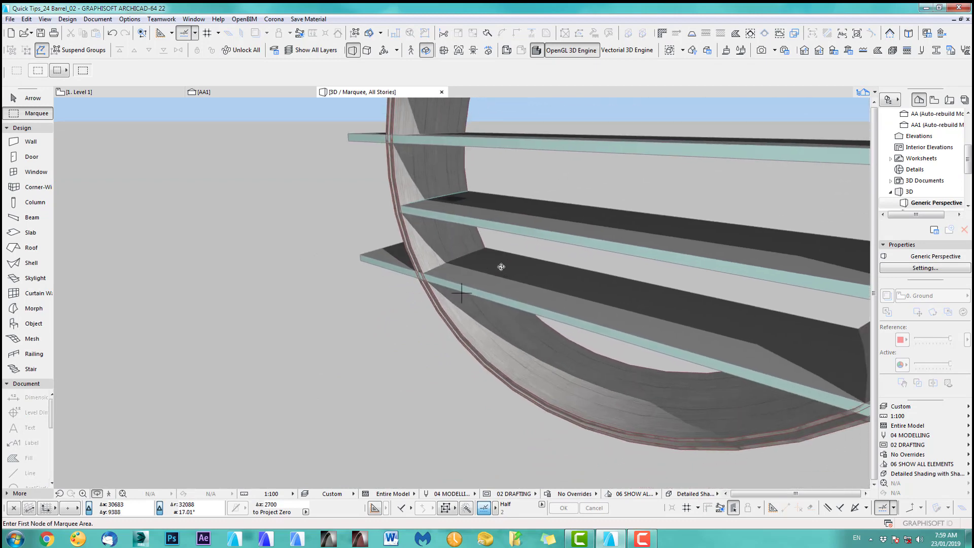
click(77, 91)
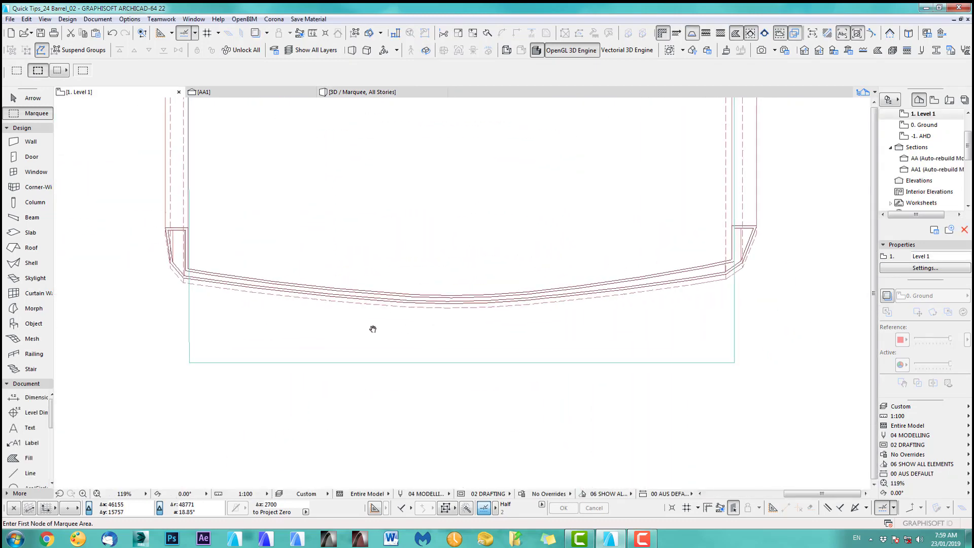
Mirror the Level 1 half slab about the centre axis, then view it in 3D
scroll(down, 3)
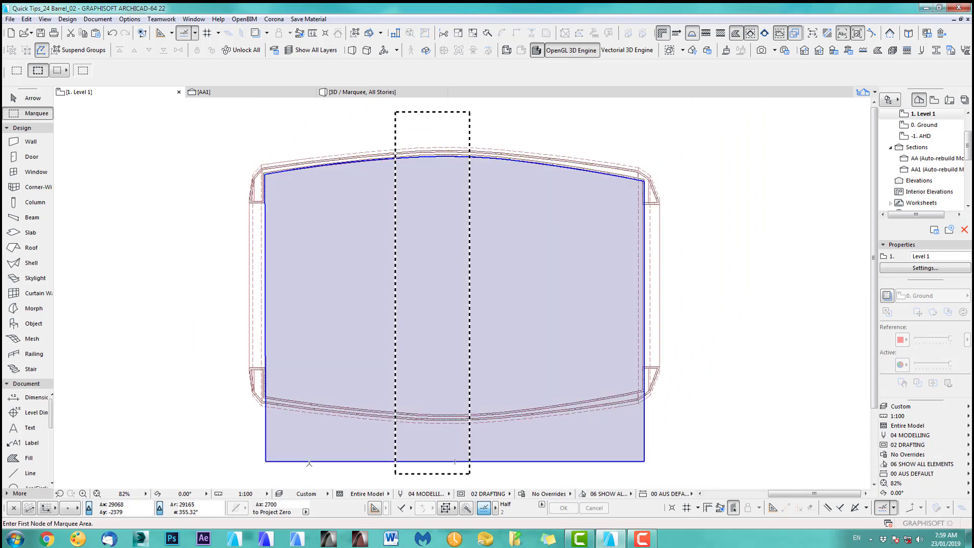
click(434, 279)
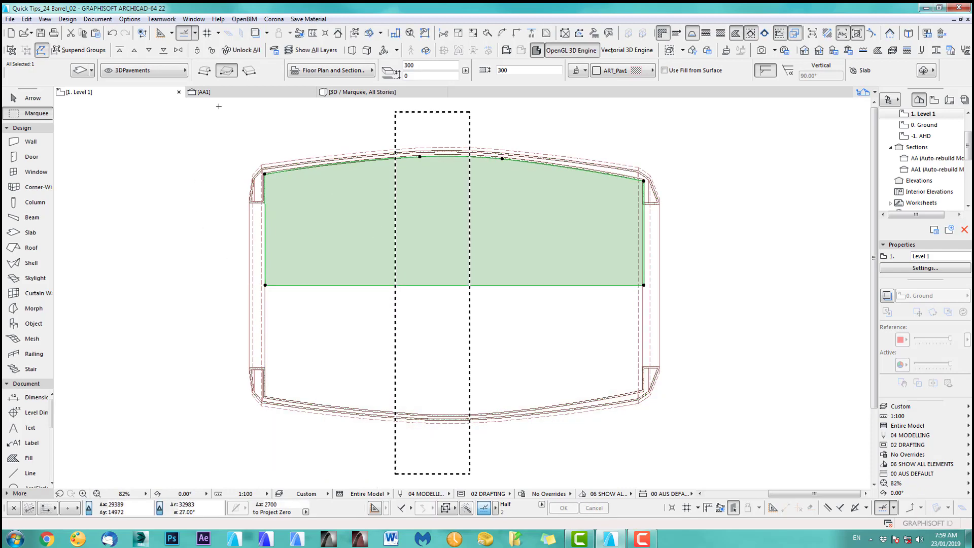
click(26, 18)
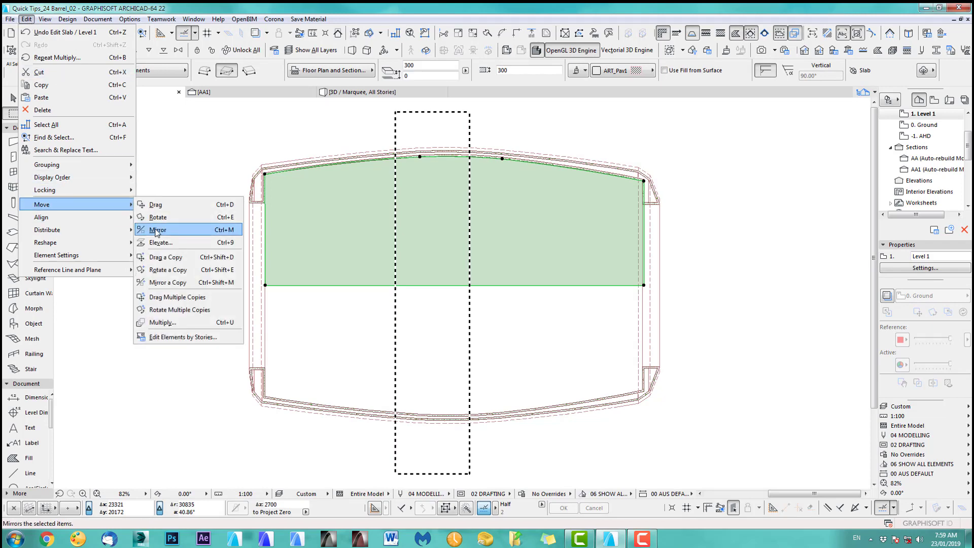
click(168, 282)
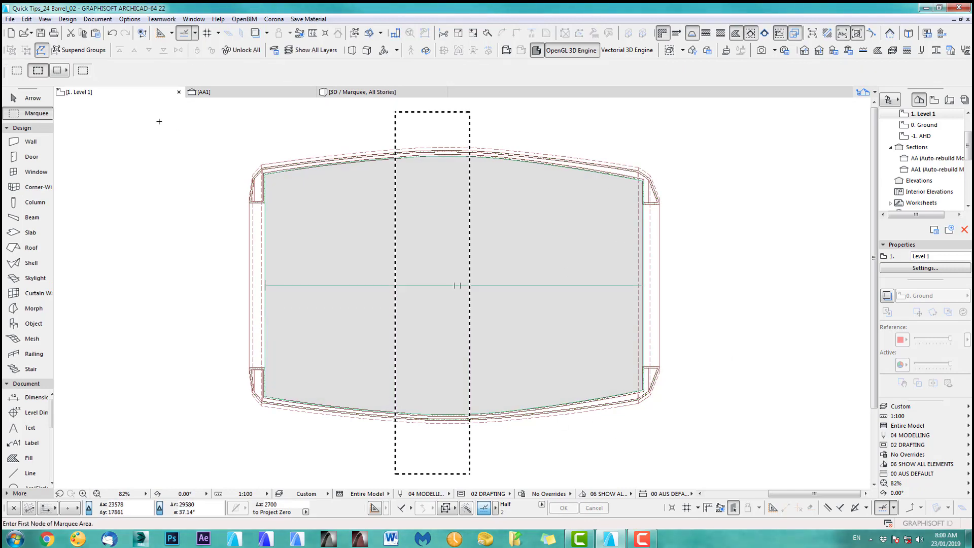
click(357, 92)
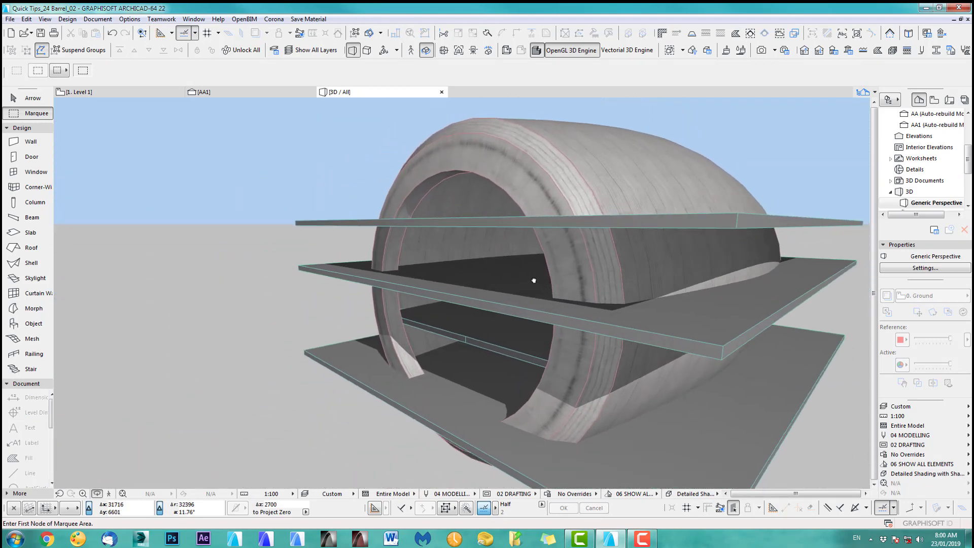
Add the Level 3 floor slab inside the barrel, check it in 3D, then return to the plan
click(81, 91)
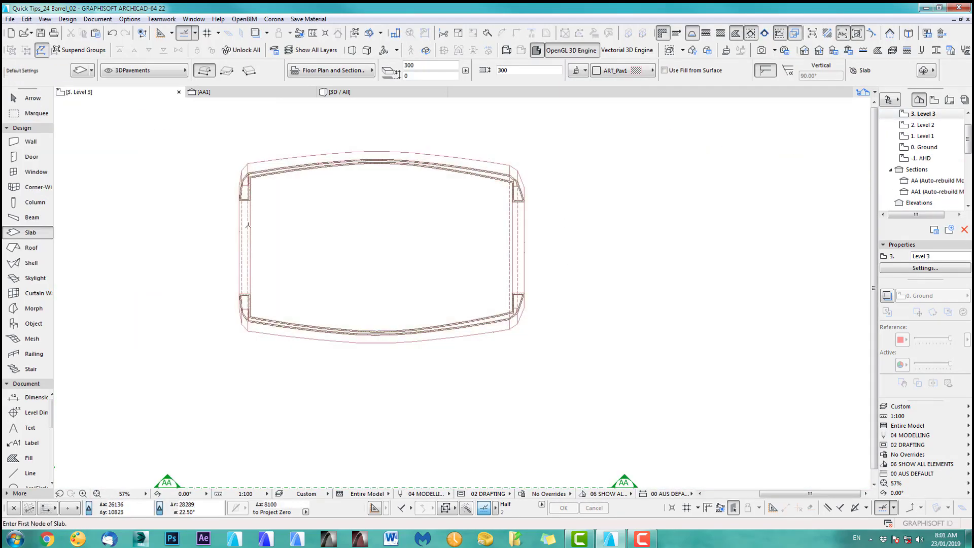
click(337, 91)
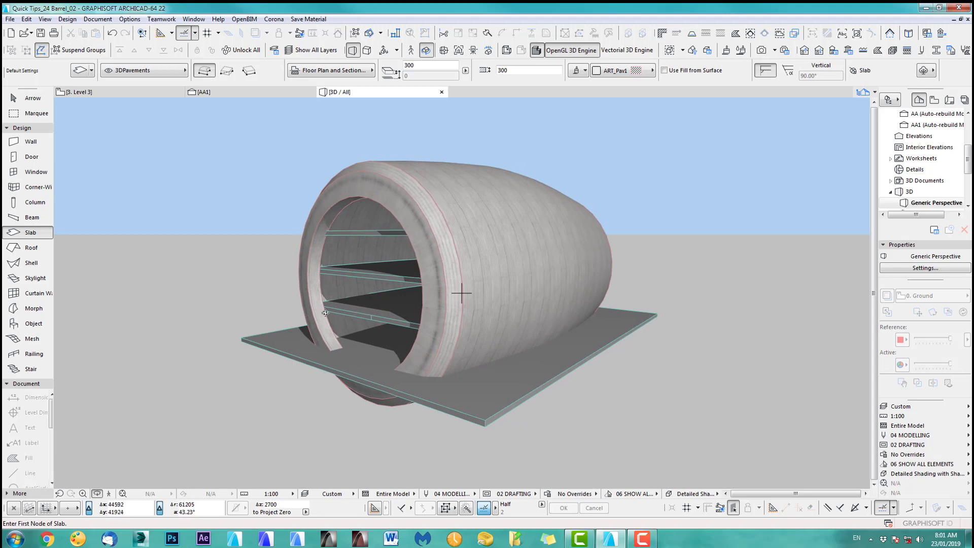
mouse_move(636, 225)
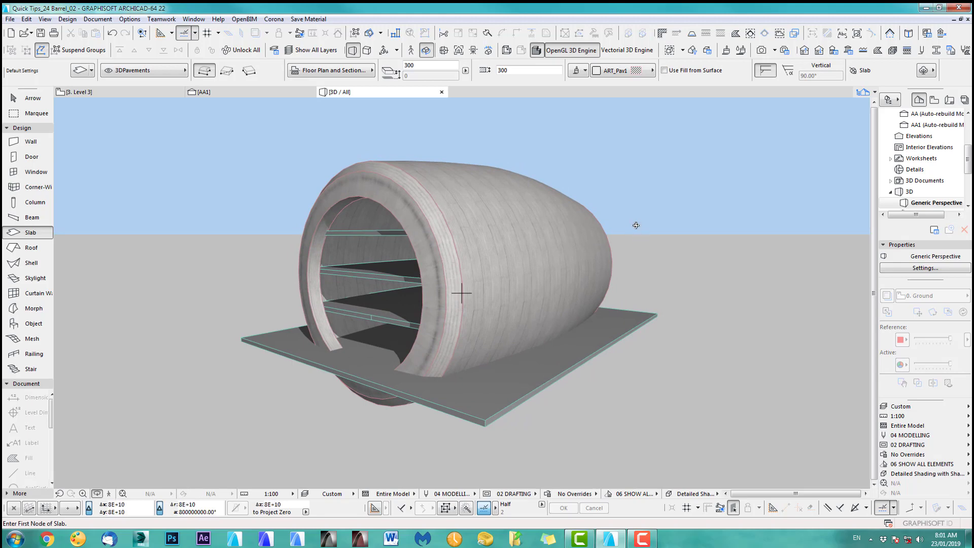
click(75, 92)
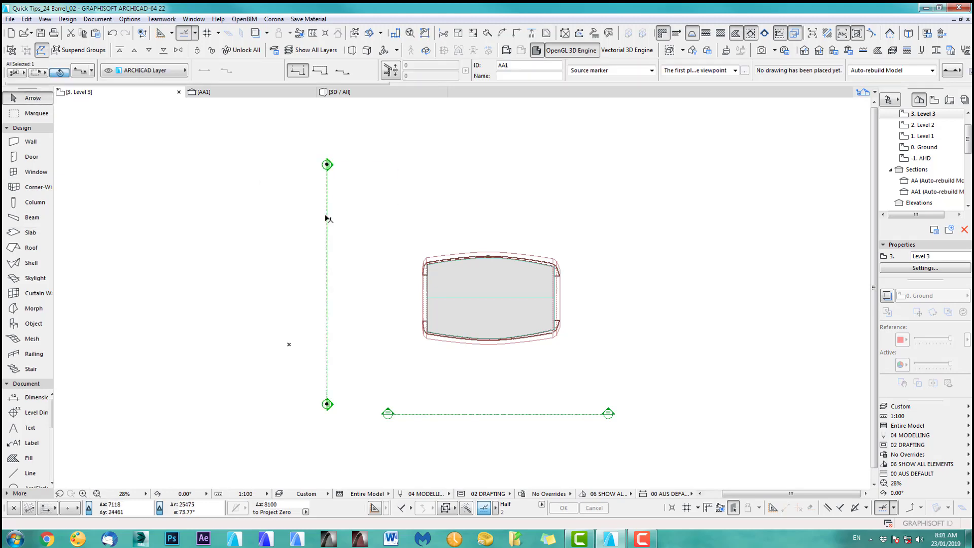
Open section AA1 and confirm the Curtain Wall tool's default settings
right_click(327, 219)
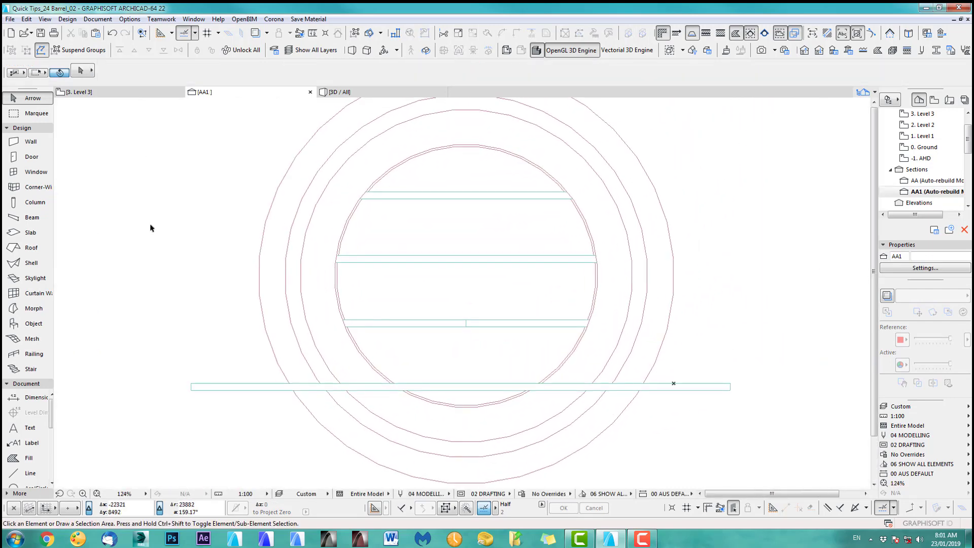
double_click(38, 293)
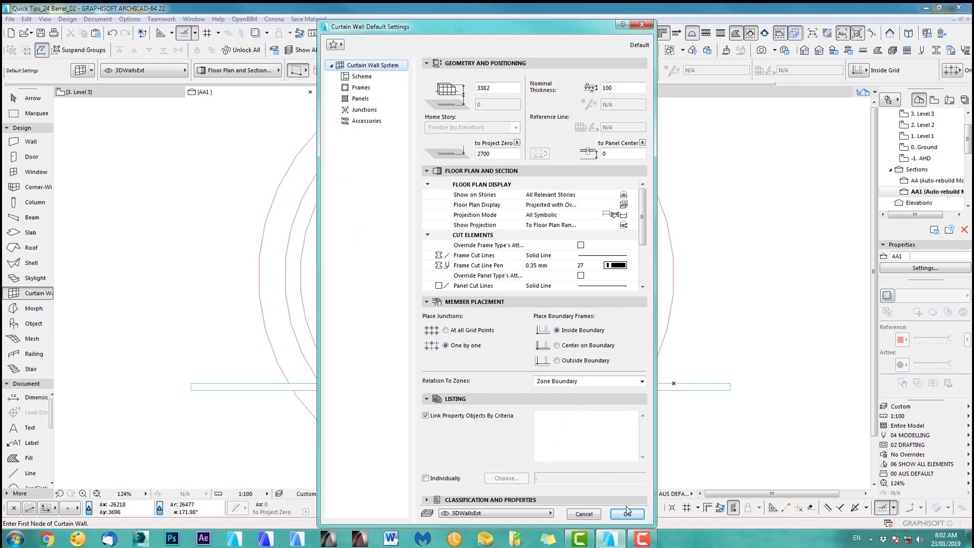
click(626, 513)
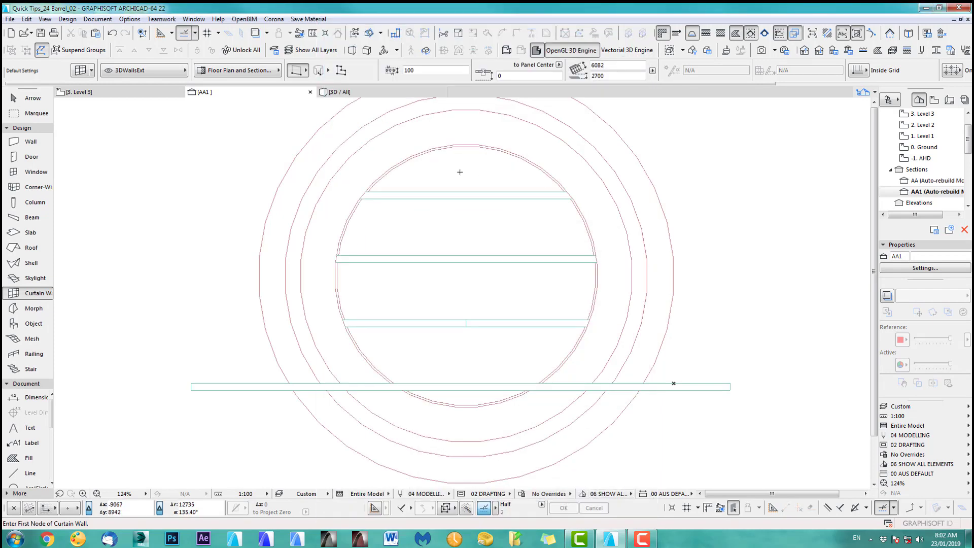
mouse_move(583, 220)
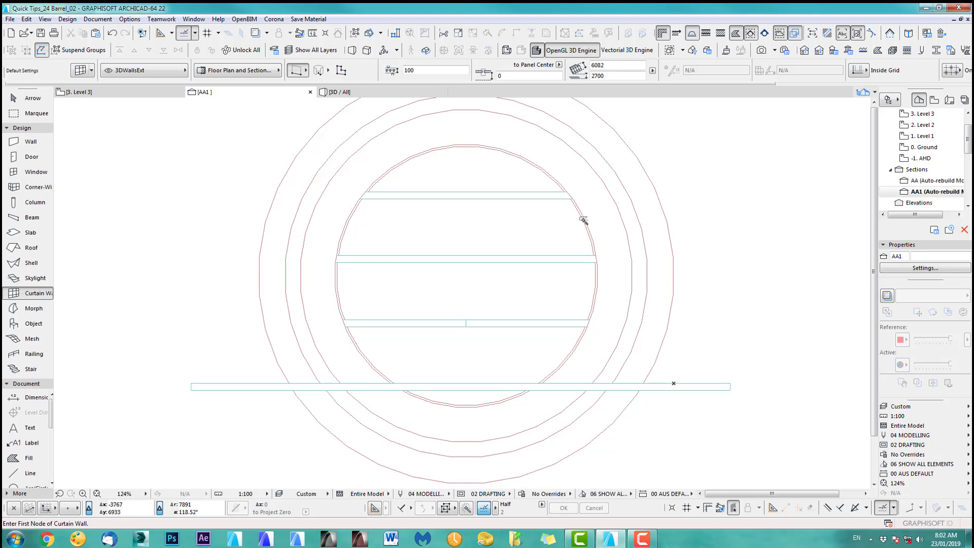
mouse_move(583, 335)
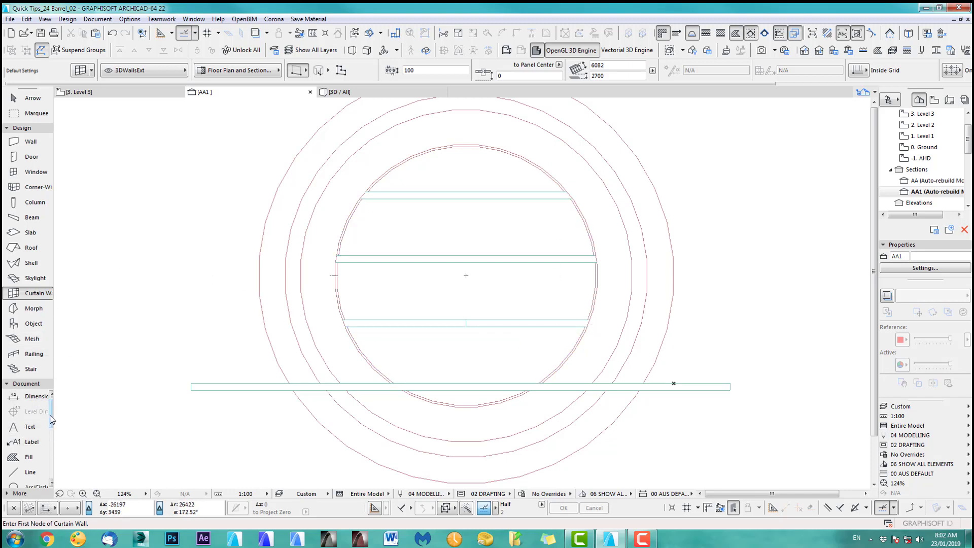
Draw a circle matching the barrel's inner ring and pick it as the curtain wall outline
click(39, 442)
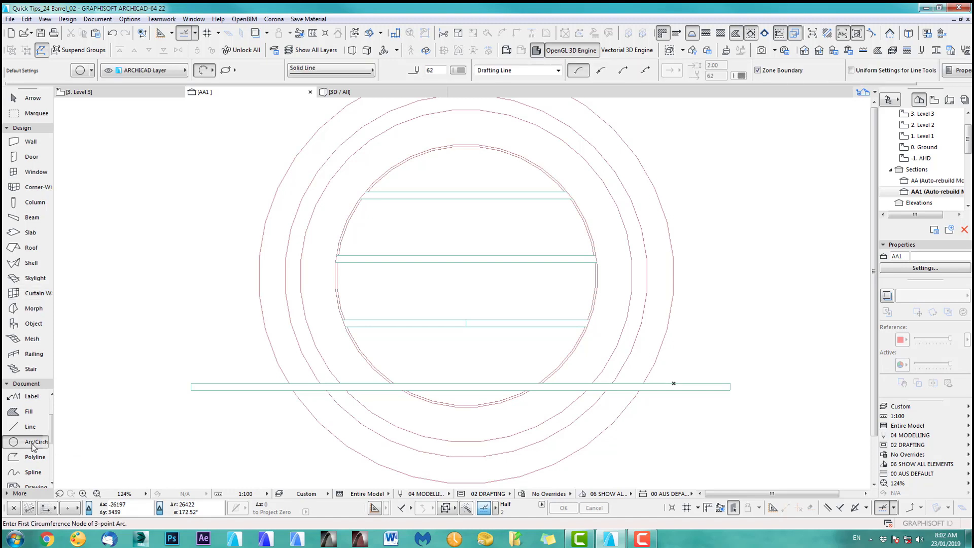
mouse_move(499, 158)
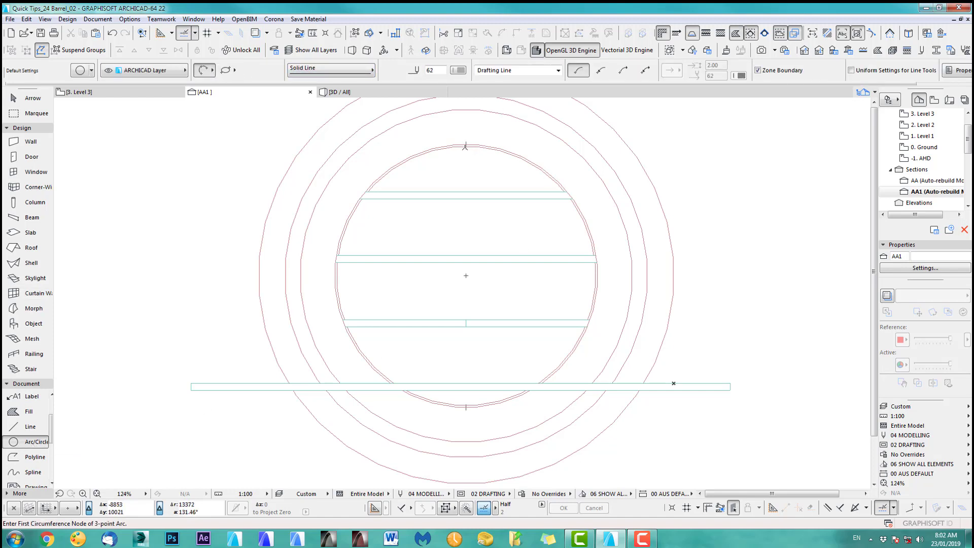
click(464, 147)
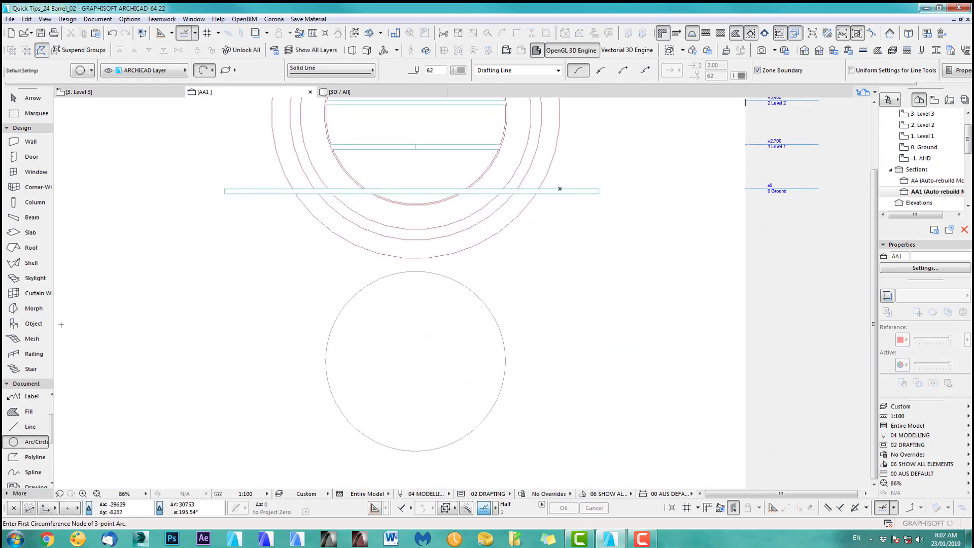
click(34, 292)
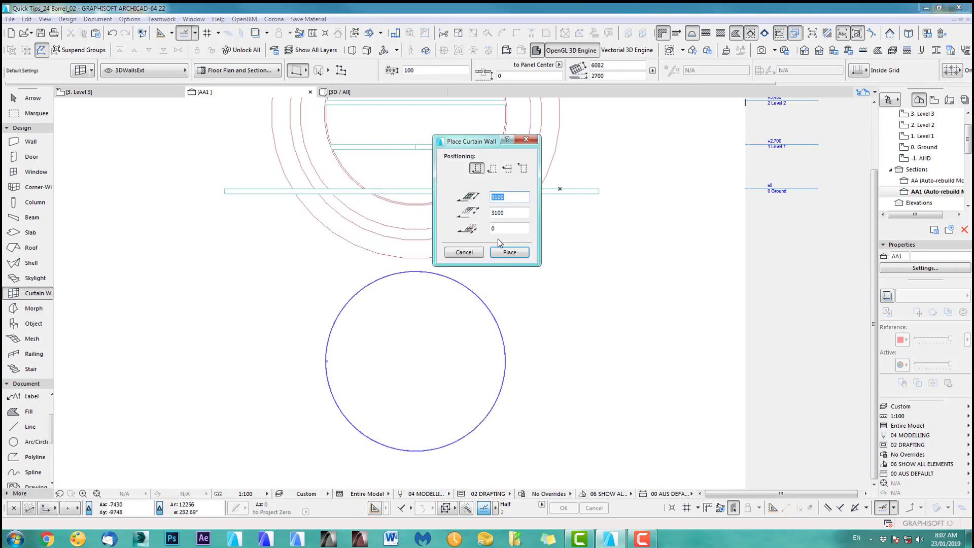
Place a gridded curtain wall along the circle and open the surface materials list
click(509, 251)
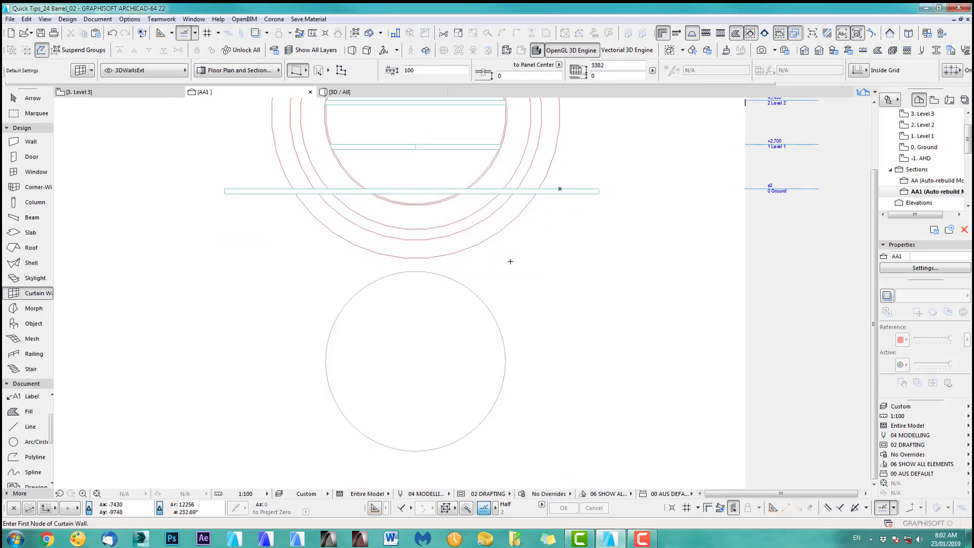
scroll(down, 3)
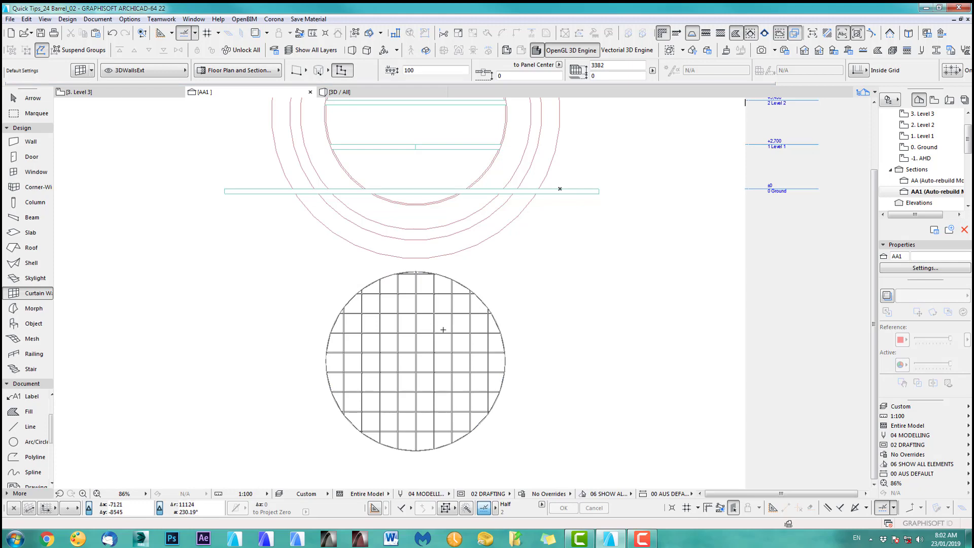
click(415, 360)
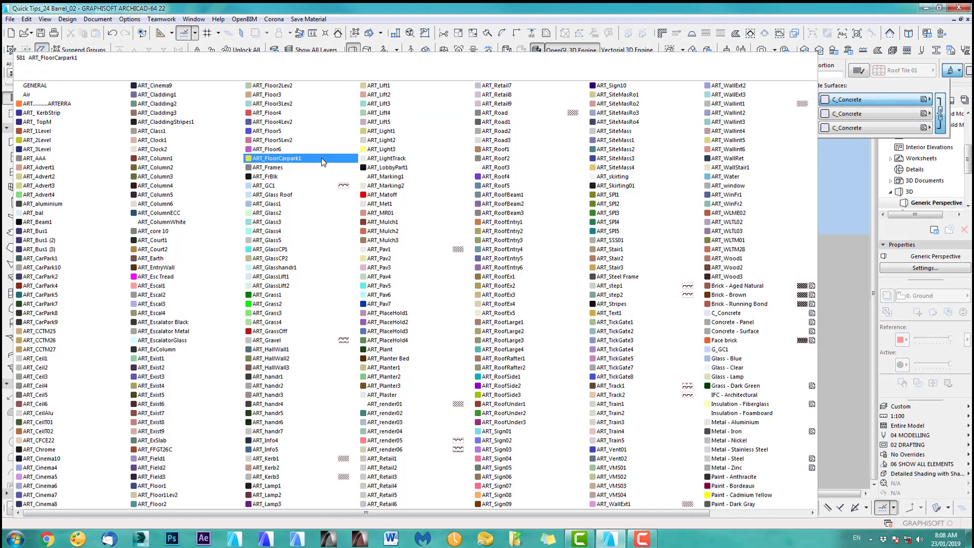
Pick a surface material override from the materials catalogue
click(276, 212)
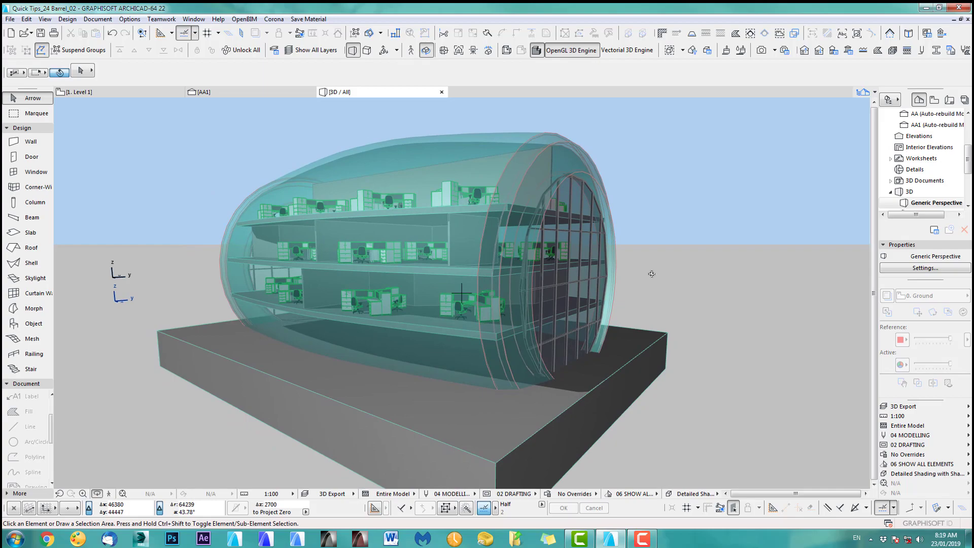
mouse_move(131, 413)
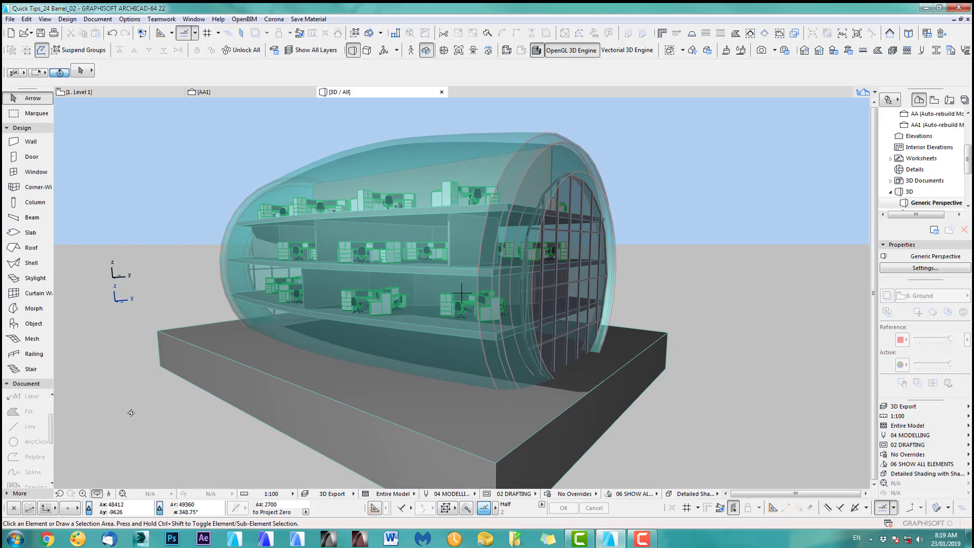